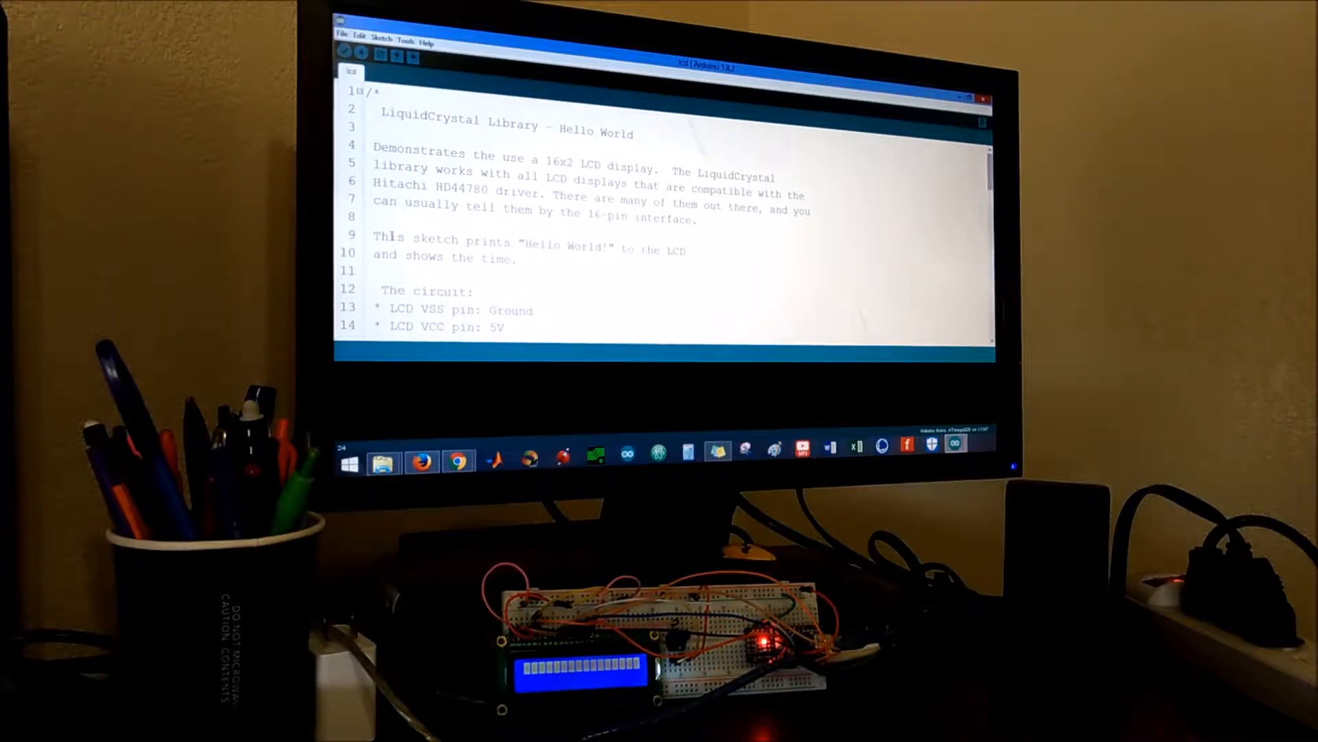
# Review the Hello World sketch and upload it so the LCD shows "Hello World!".
pyautogui.scroll(-3)
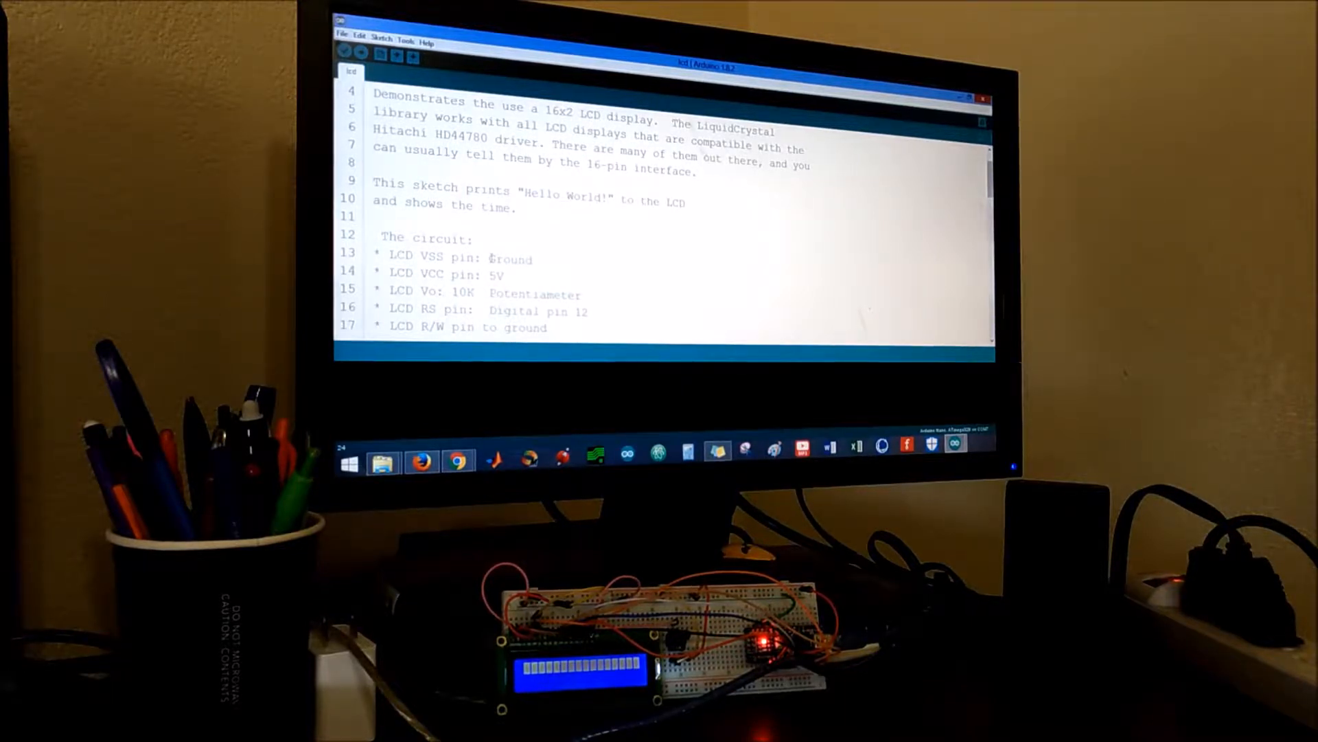
pyautogui.scroll(-3)
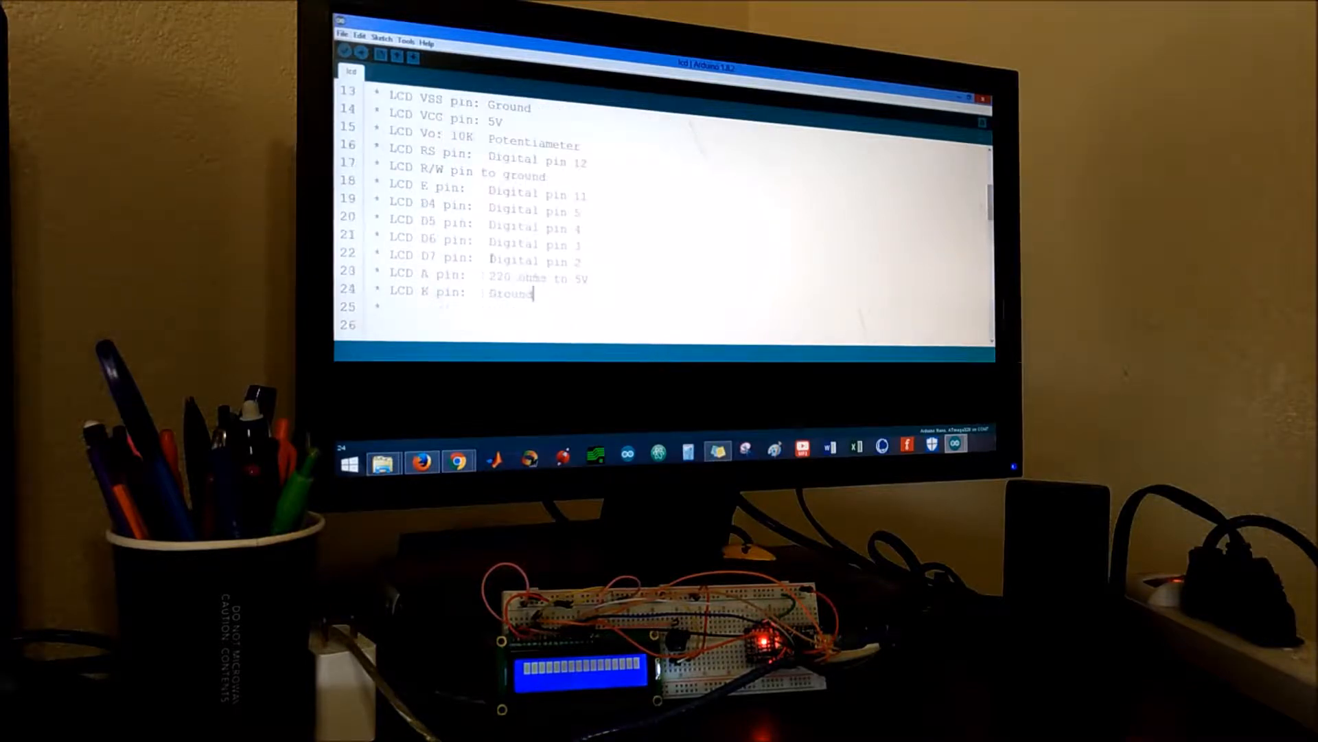
pyautogui.scroll(-3)
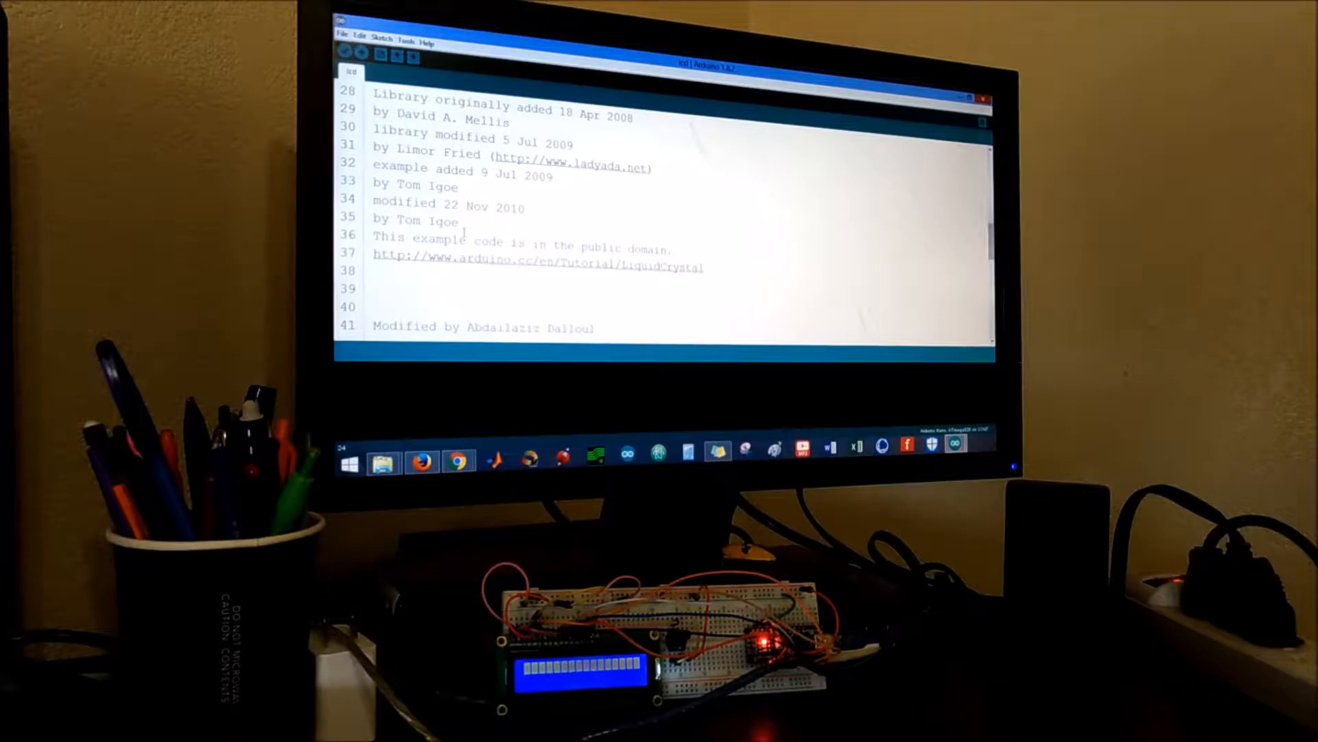
pyautogui.scroll(-3)
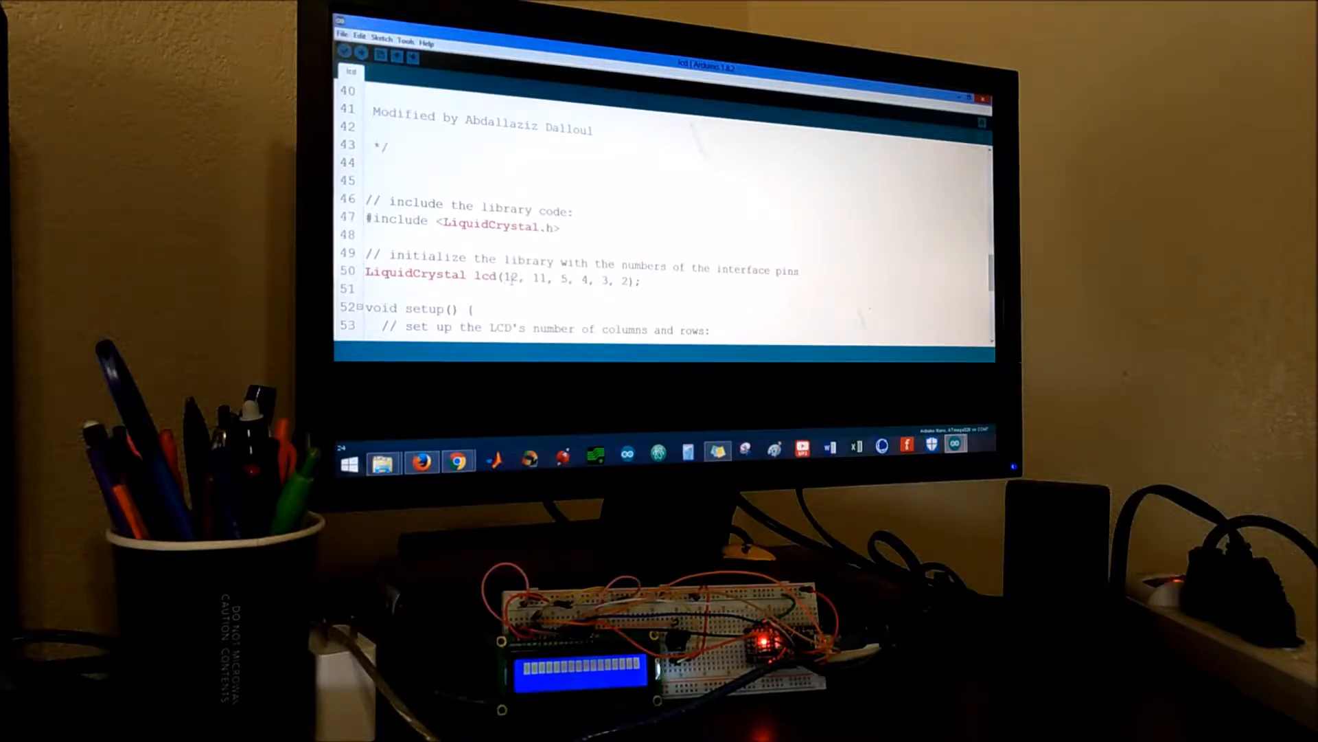
pyautogui.scroll(-3)
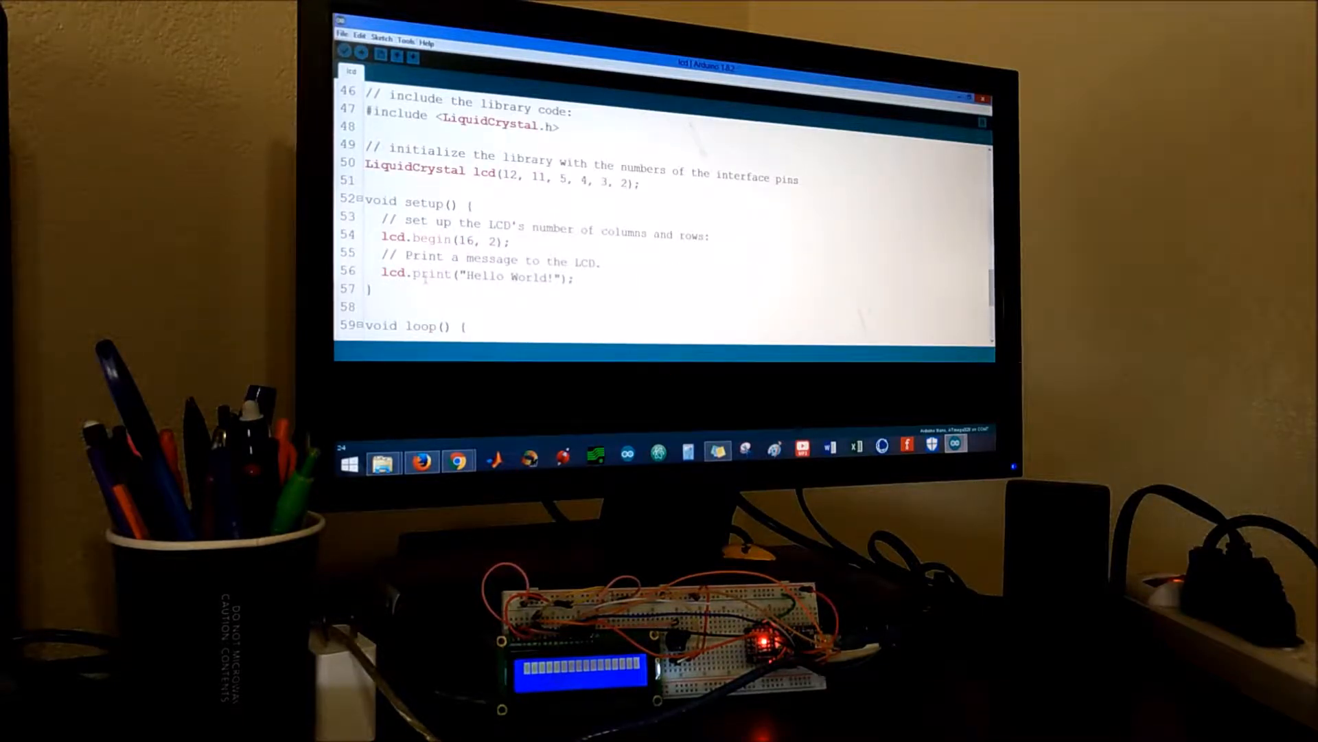
pyautogui.scroll(-3)
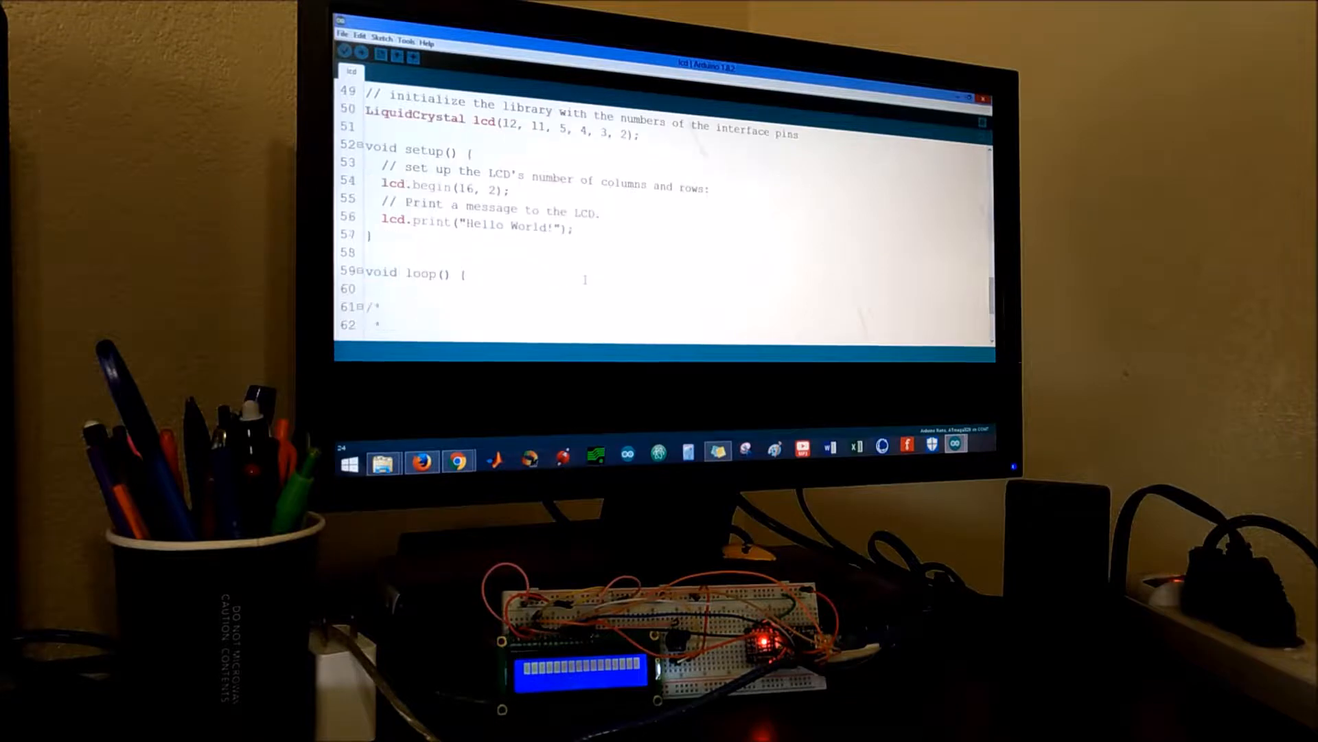
pyautogui.scroll(-3)
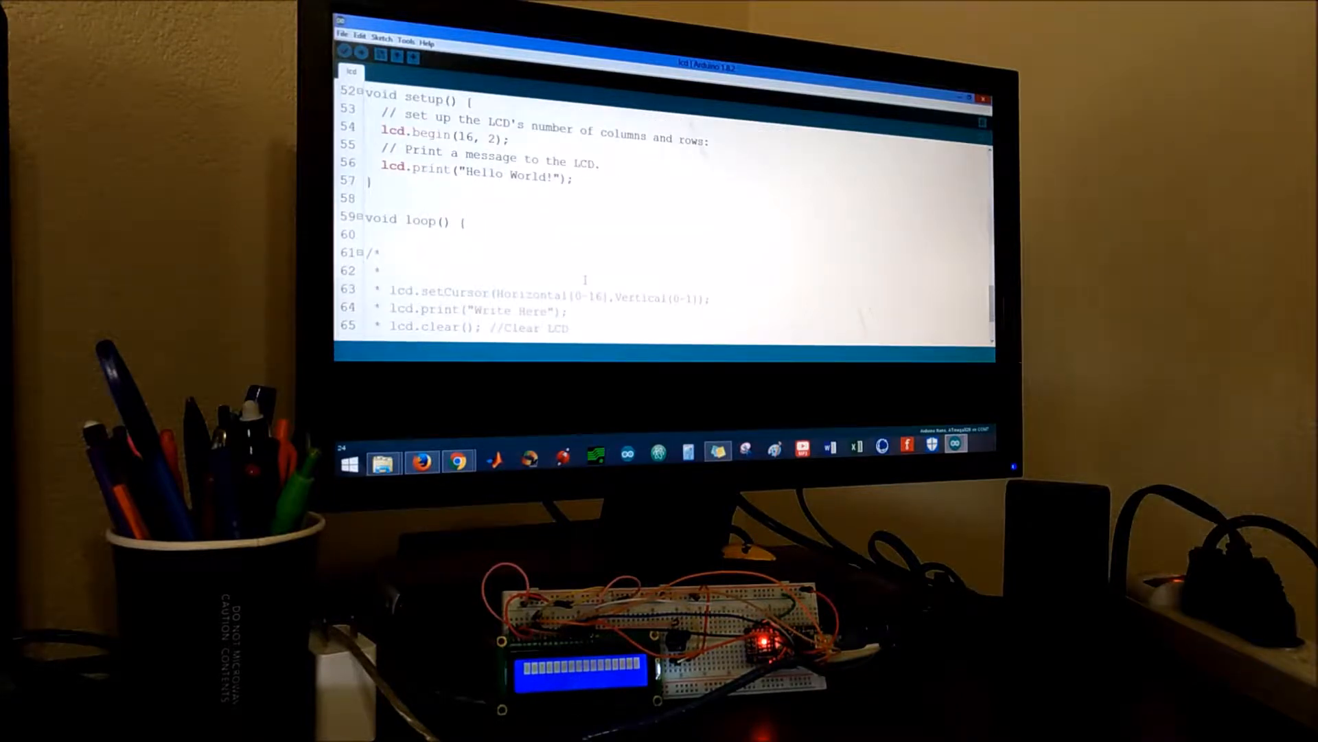
pyautogui.scroll(-3)
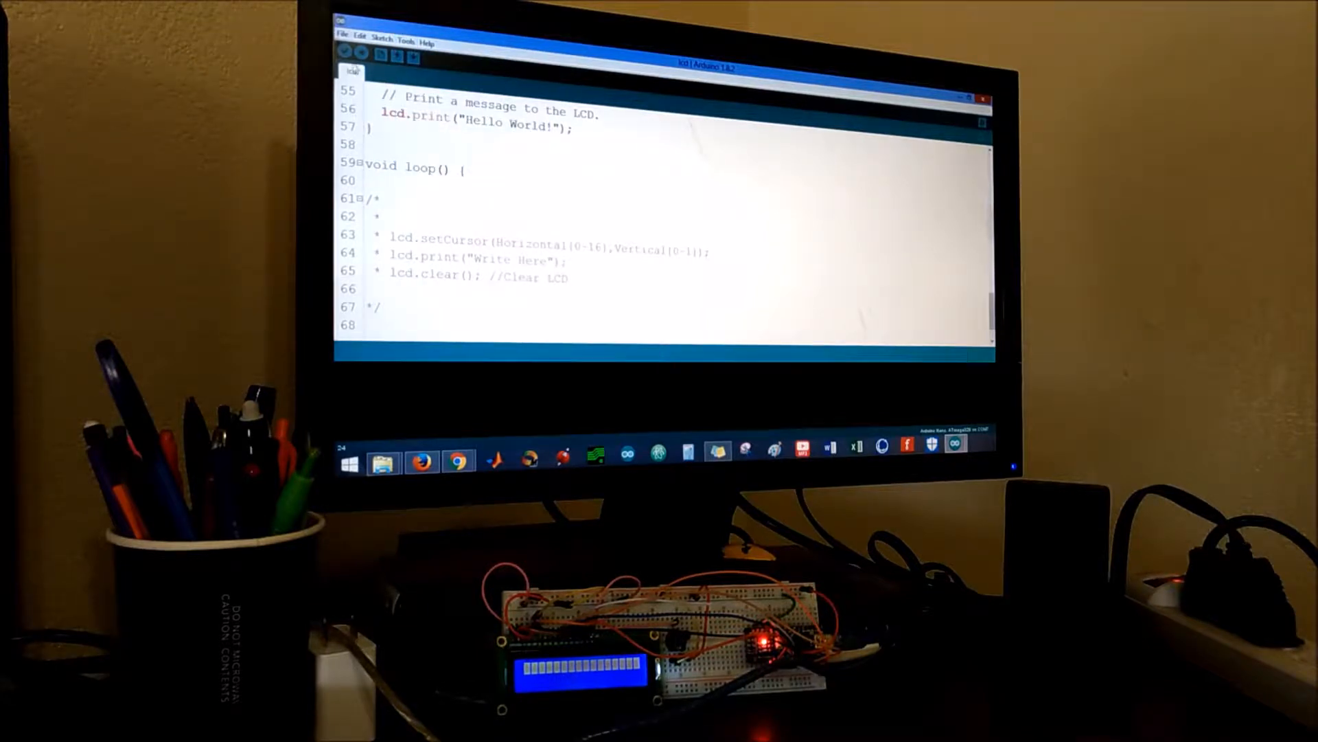
pyautogui.click(344, 54)
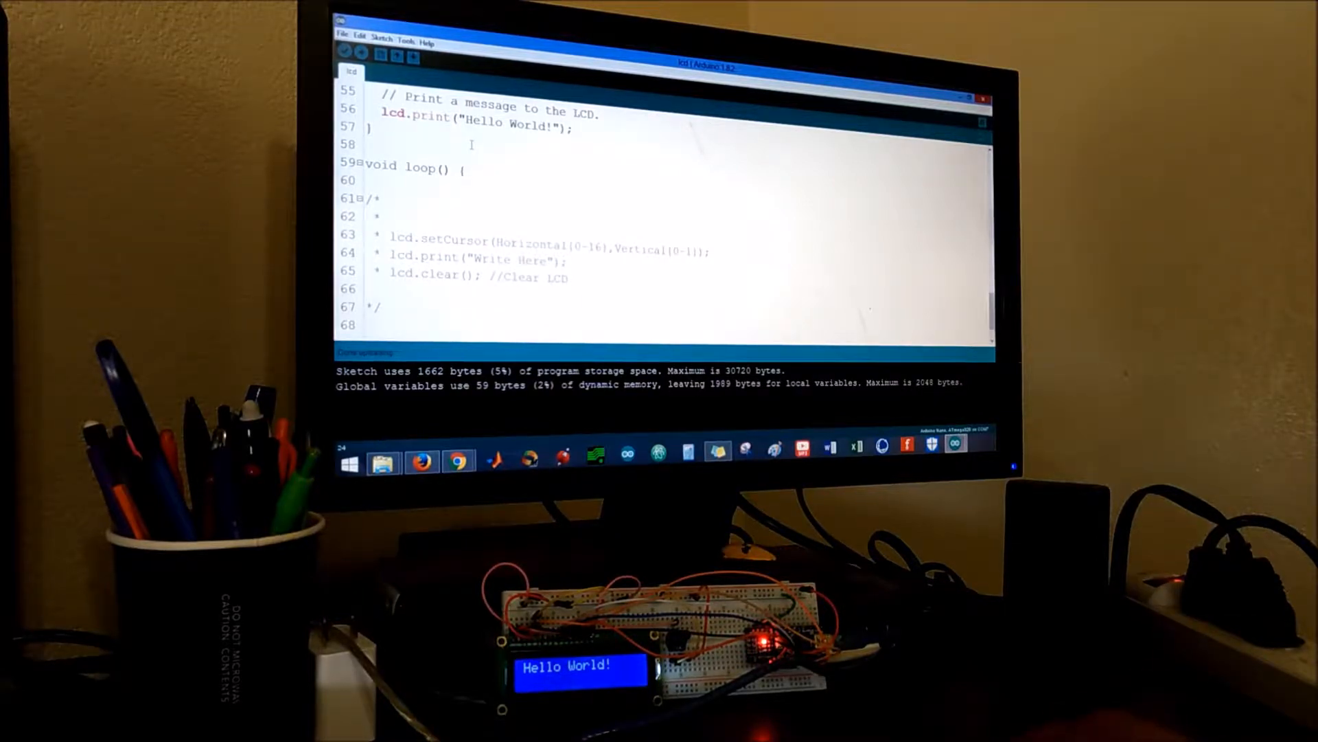
# Navigate the browser to the adafruit RTClib repository on GitHub.
pyautogui.click(456, 461)
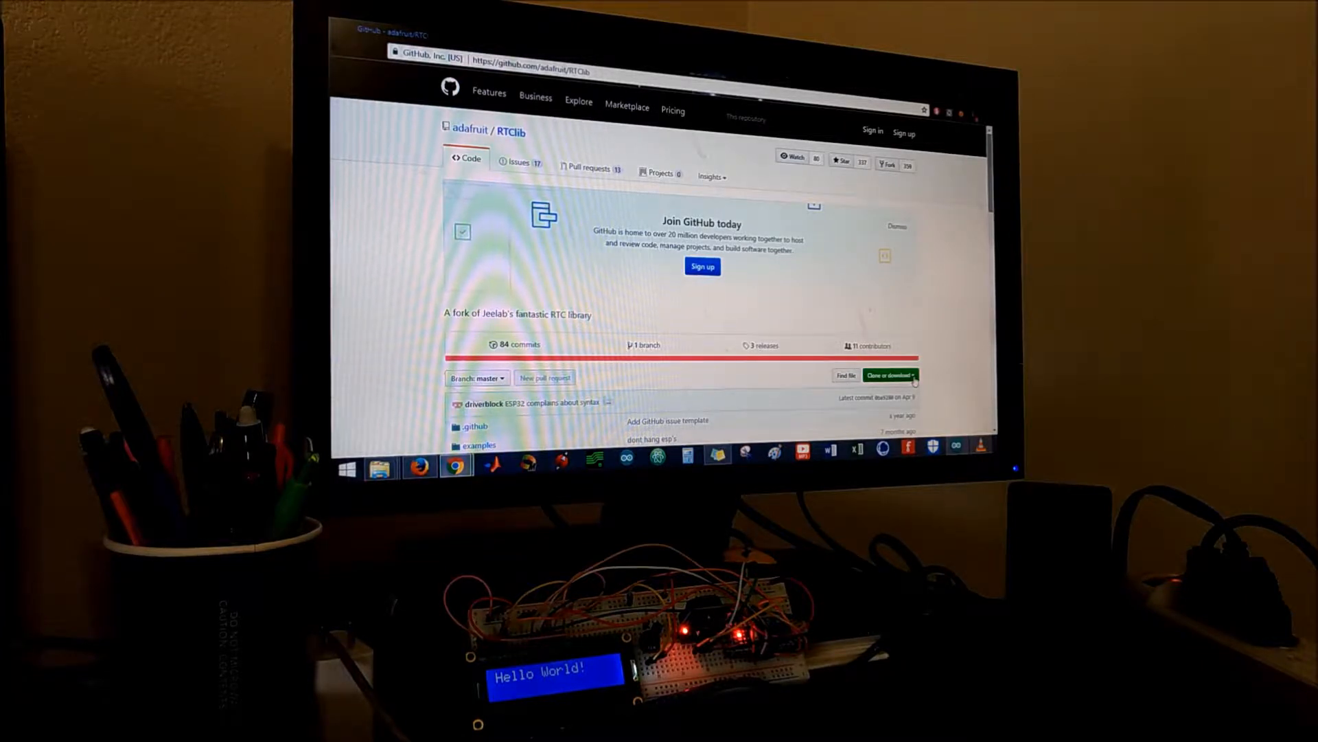
# Download the RTClib-master ZIP and locate it in the Real_Time_Clock folder.
pyautogui.click(890, 375)
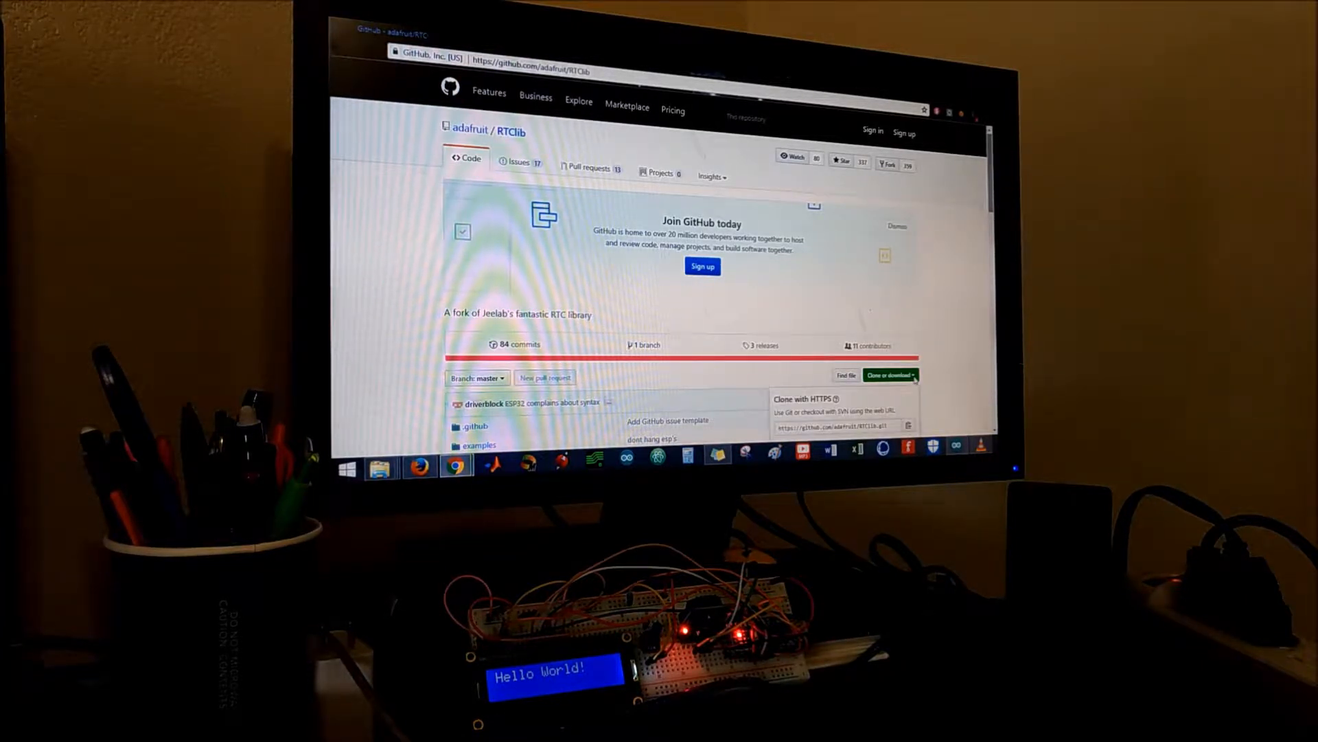
pyautogui.scroll(-3)
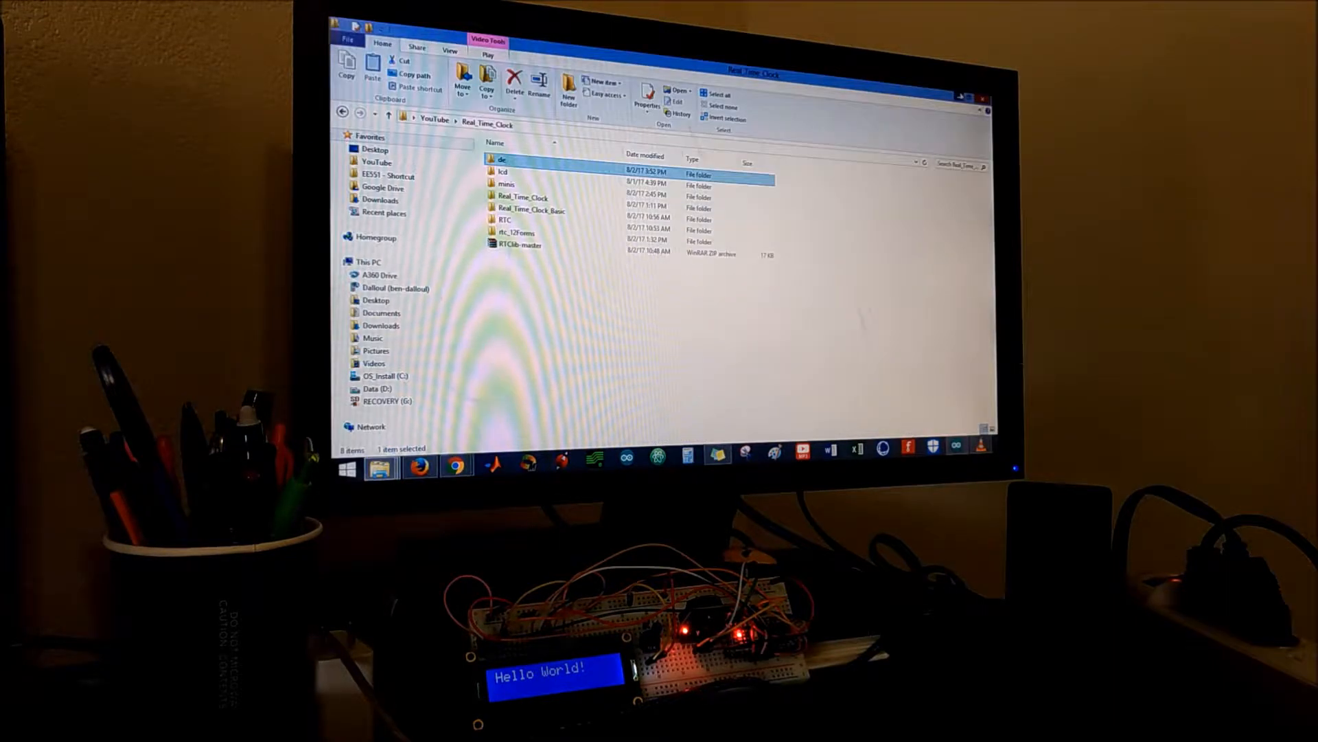
pyautogui.click(522, 245)
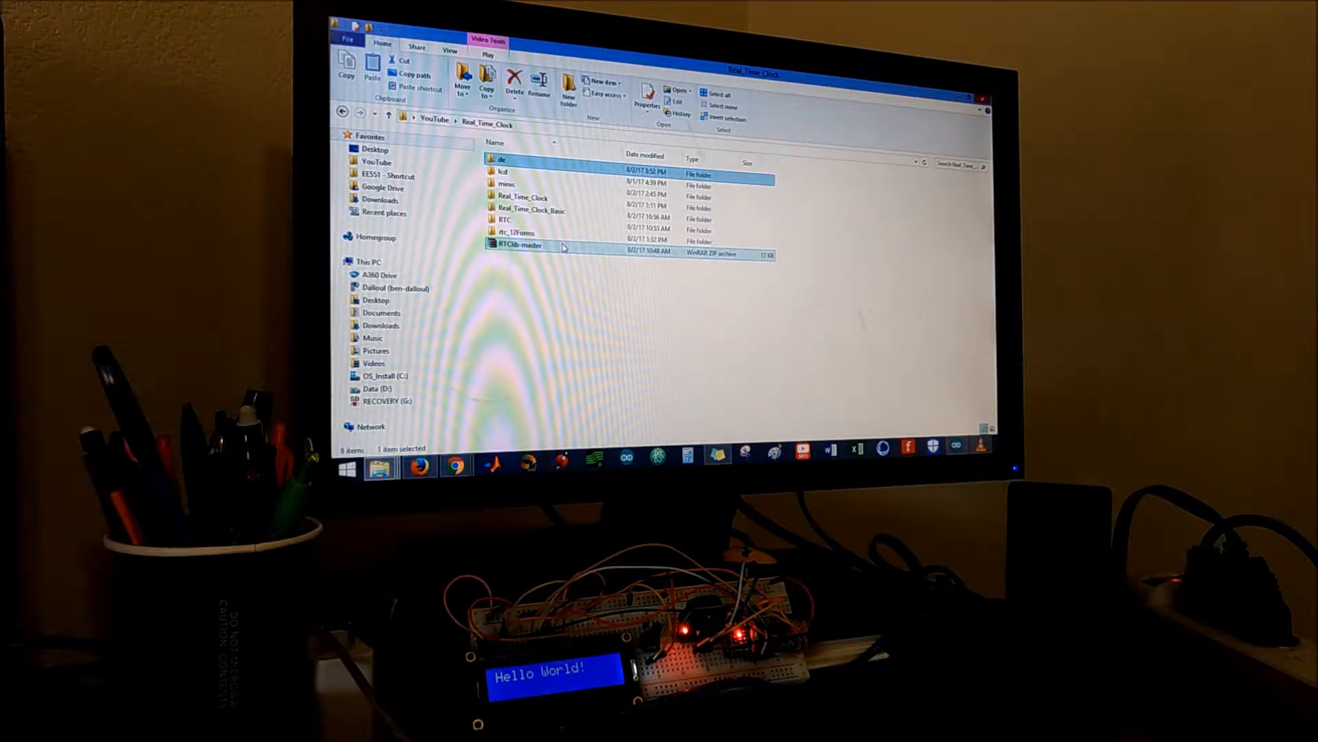
pyautogui.click(520, 244)
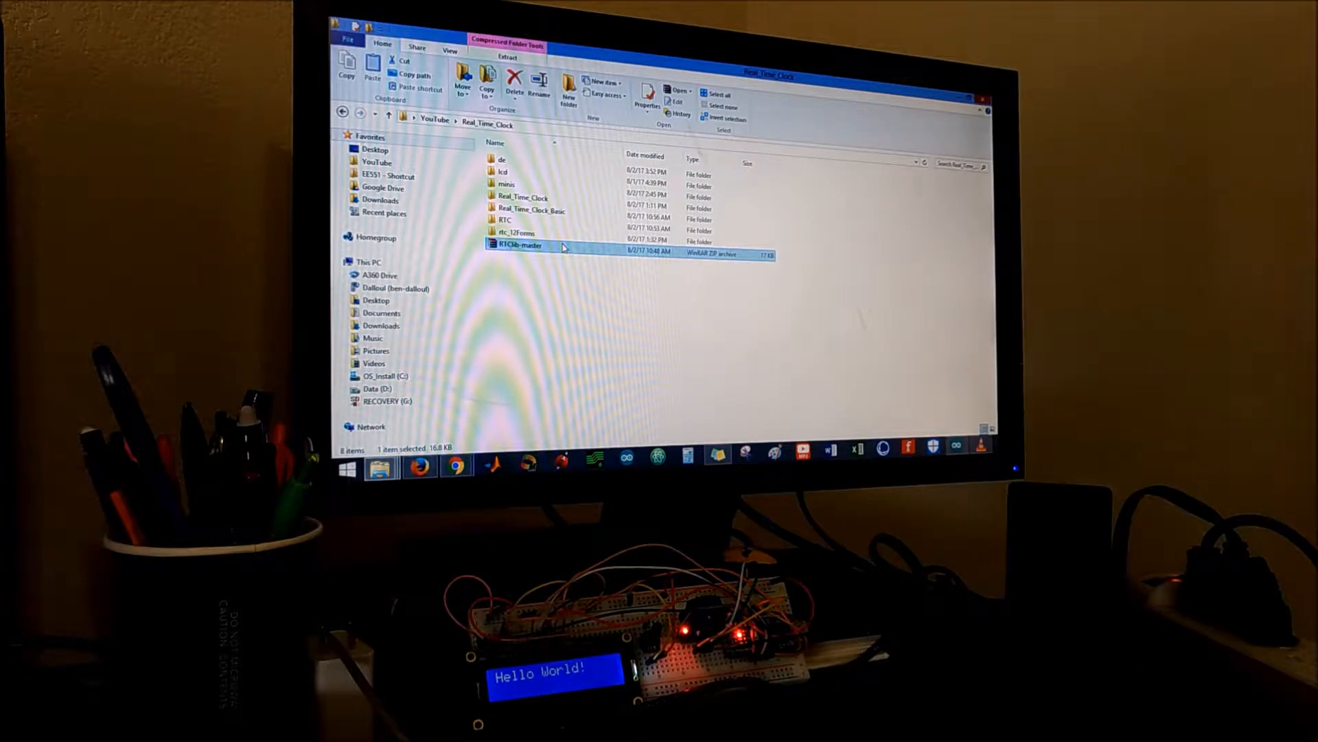
pyautogui.moveTo(611, 351)
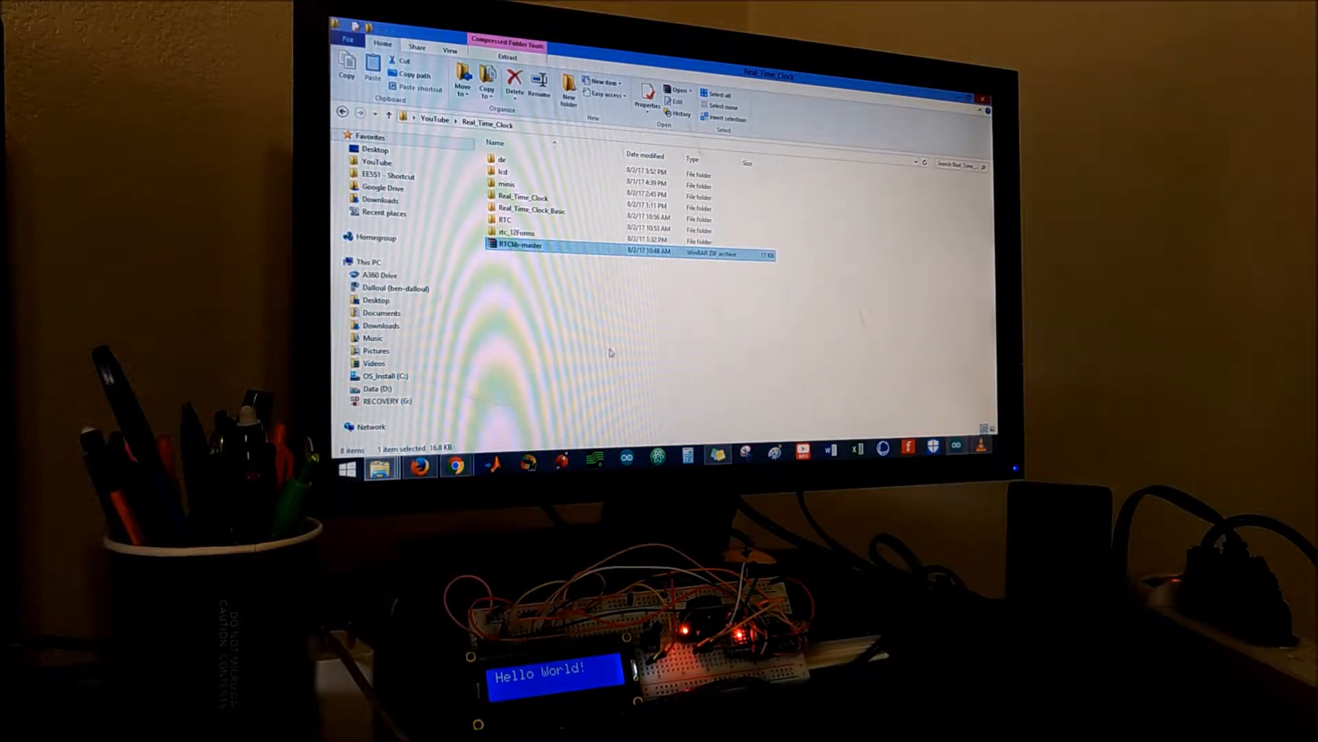
pyautogui.moveTo(760, 334)
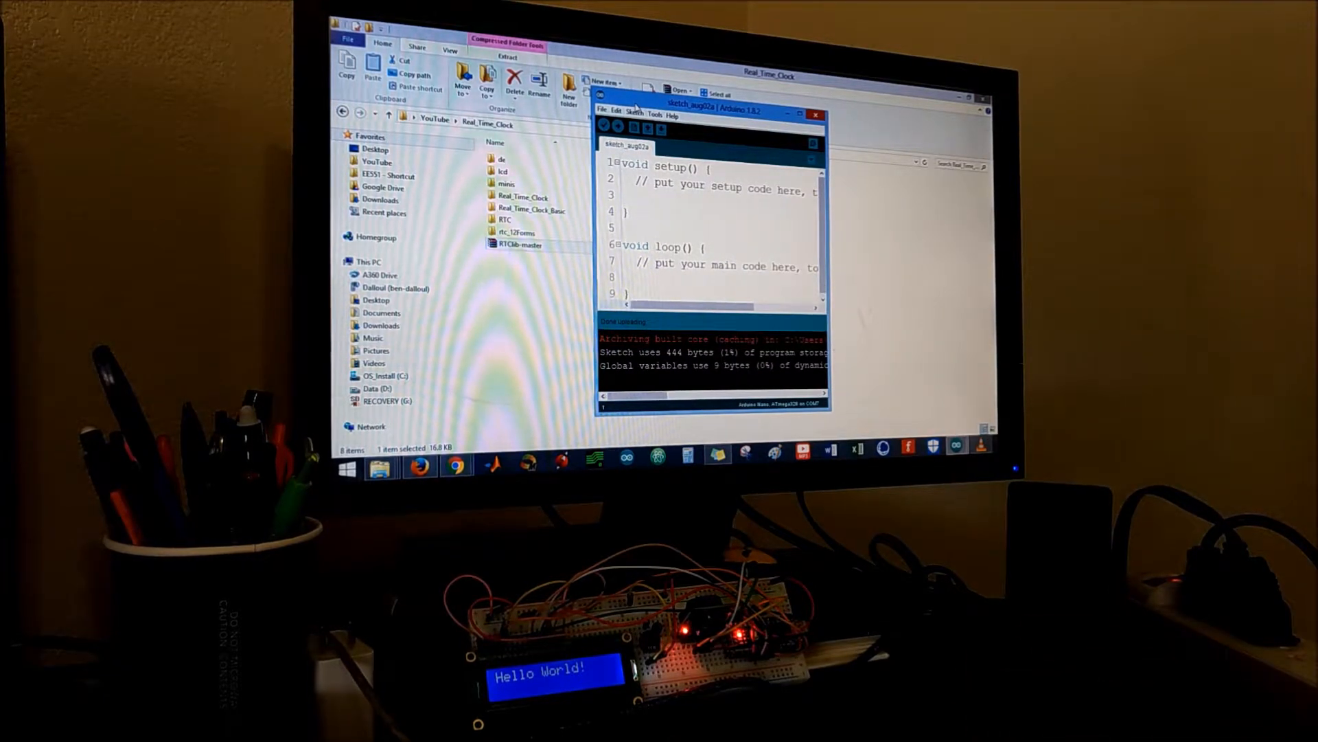
# Add RTClib-master.zip from Real_Time_Clock as a library; IDE reports it already exists.
pyautogui.click(635, 114)
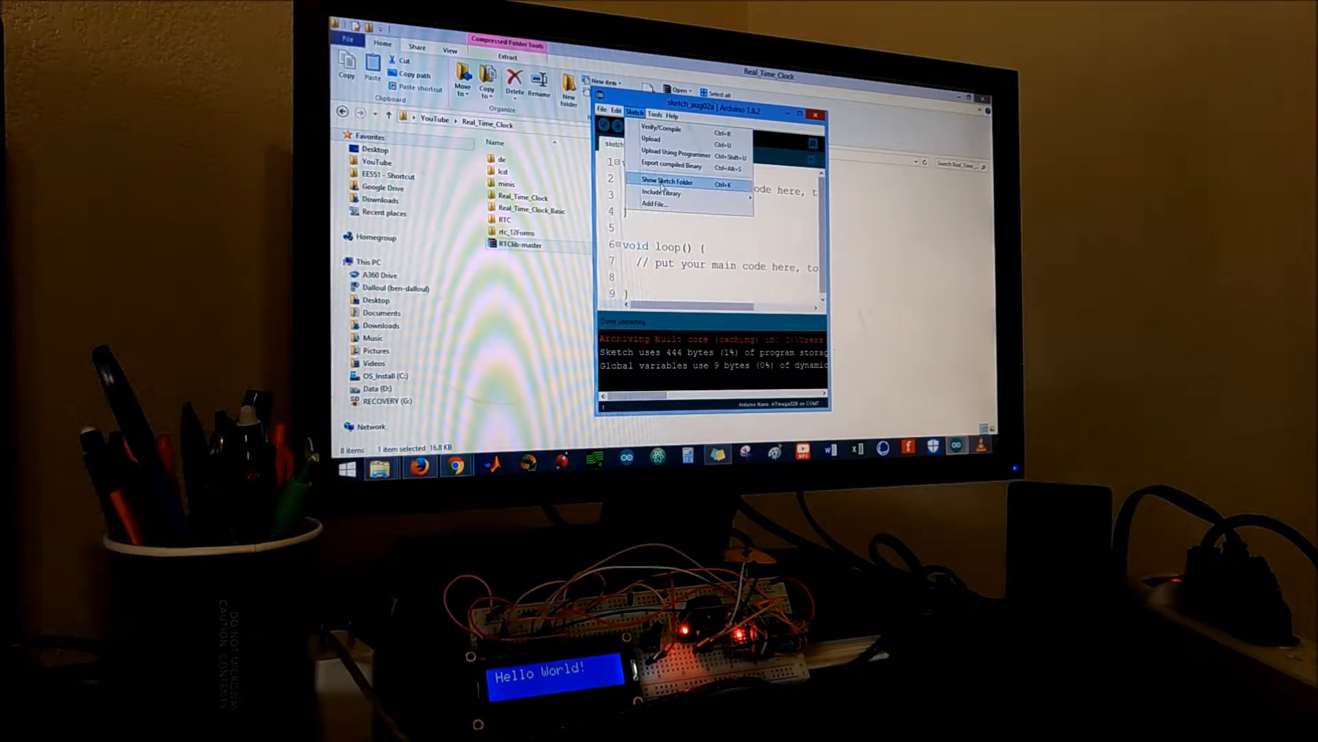
pyautogui.click(662, 192)
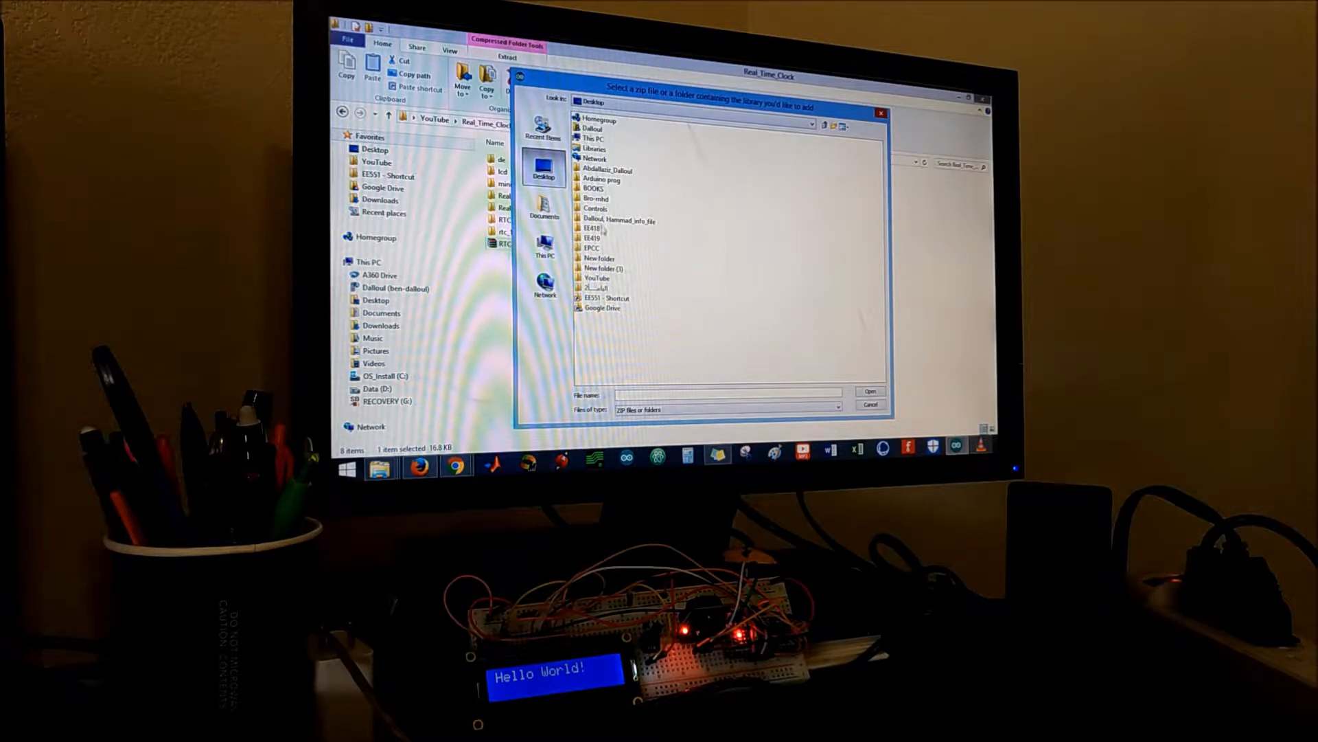
pyautogui.click(597, 278)
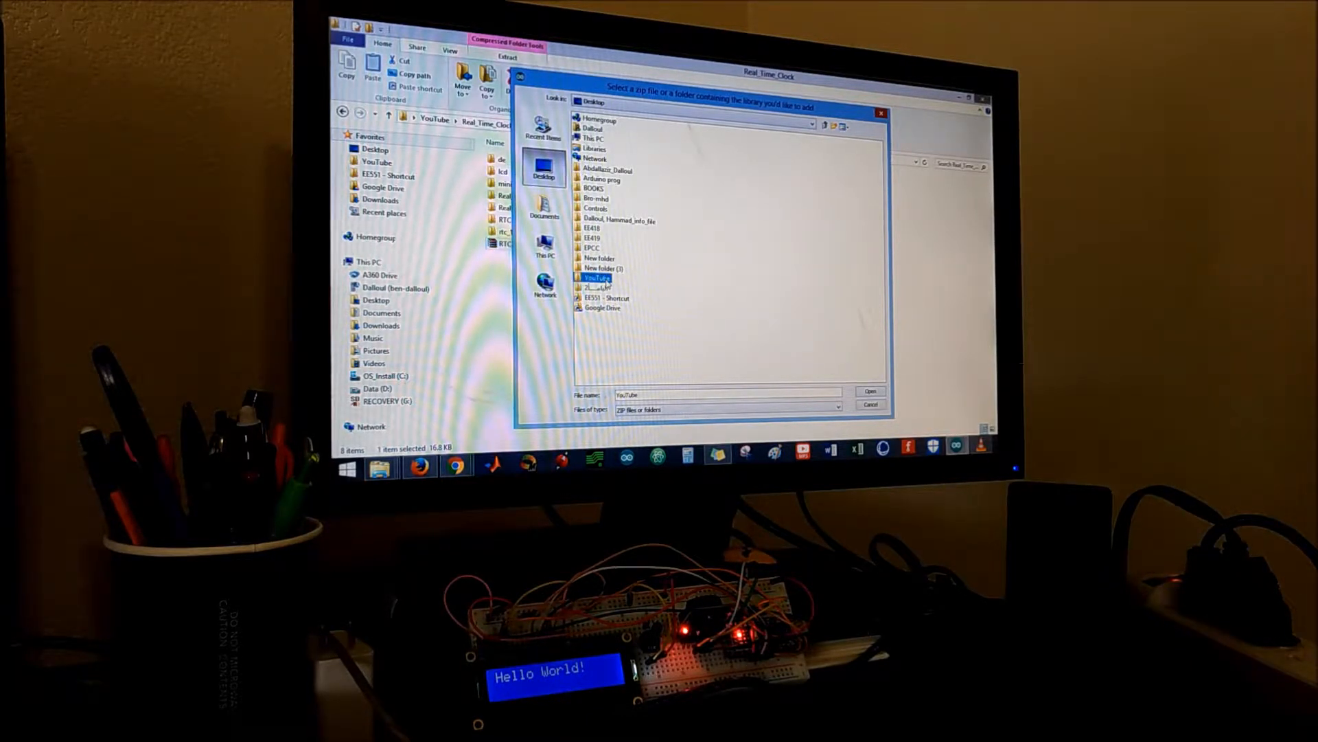
pyautogui.doubleClick(597, 278)
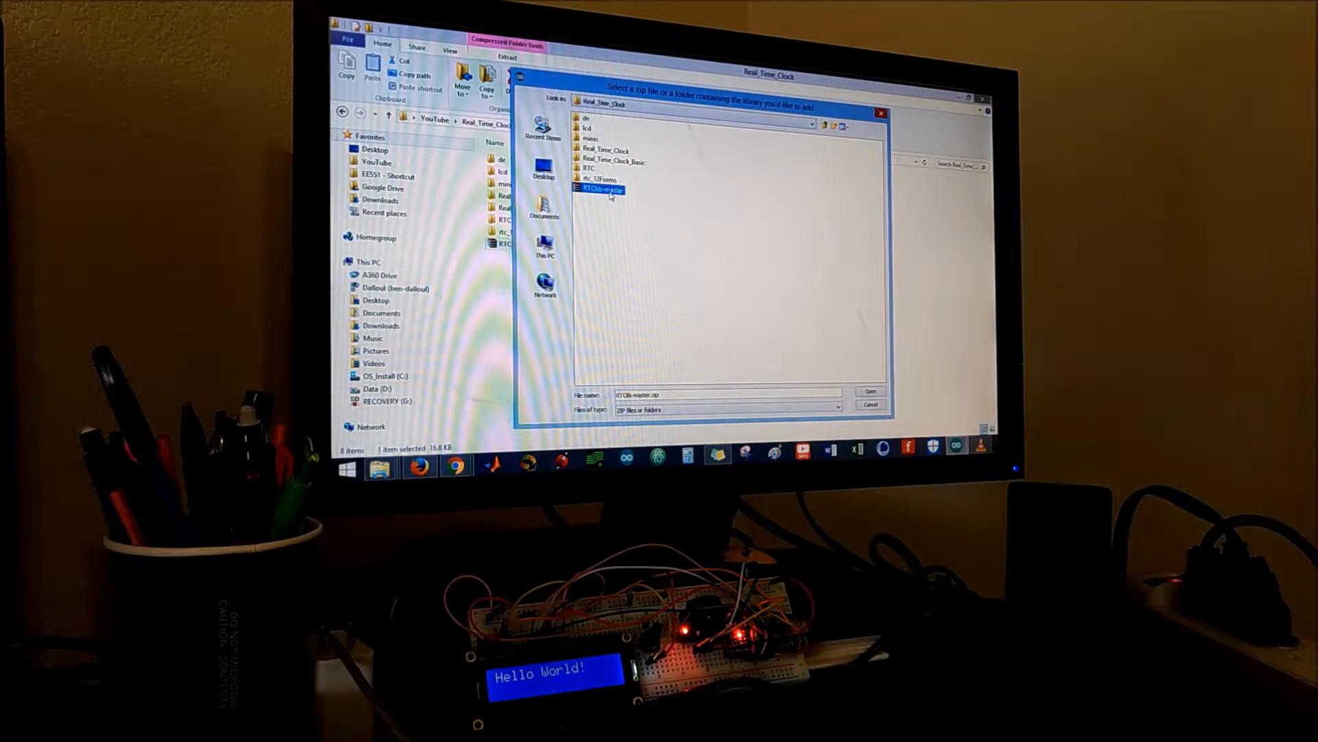
pyautogui.click(870, 392)
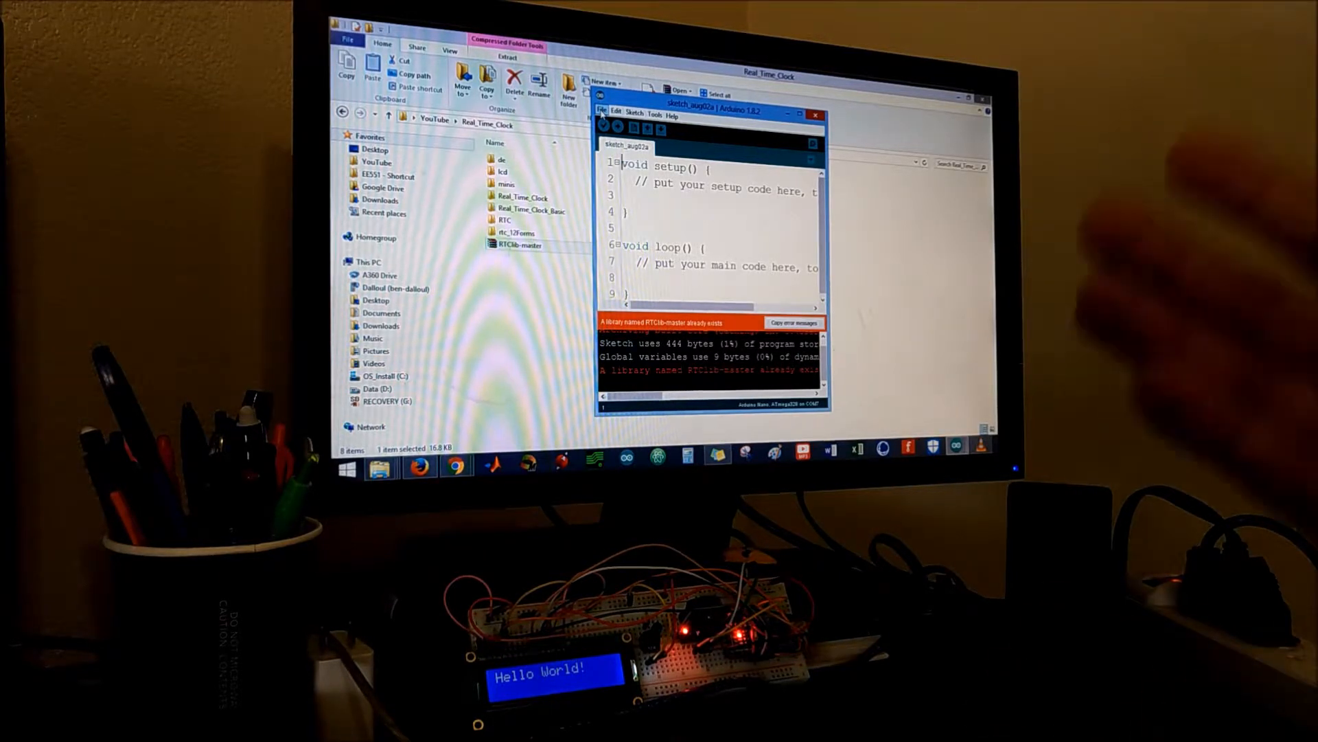
# Browse the File > Examples list, including the new RTClib example sketches.
pyautogui.click(602, 111)
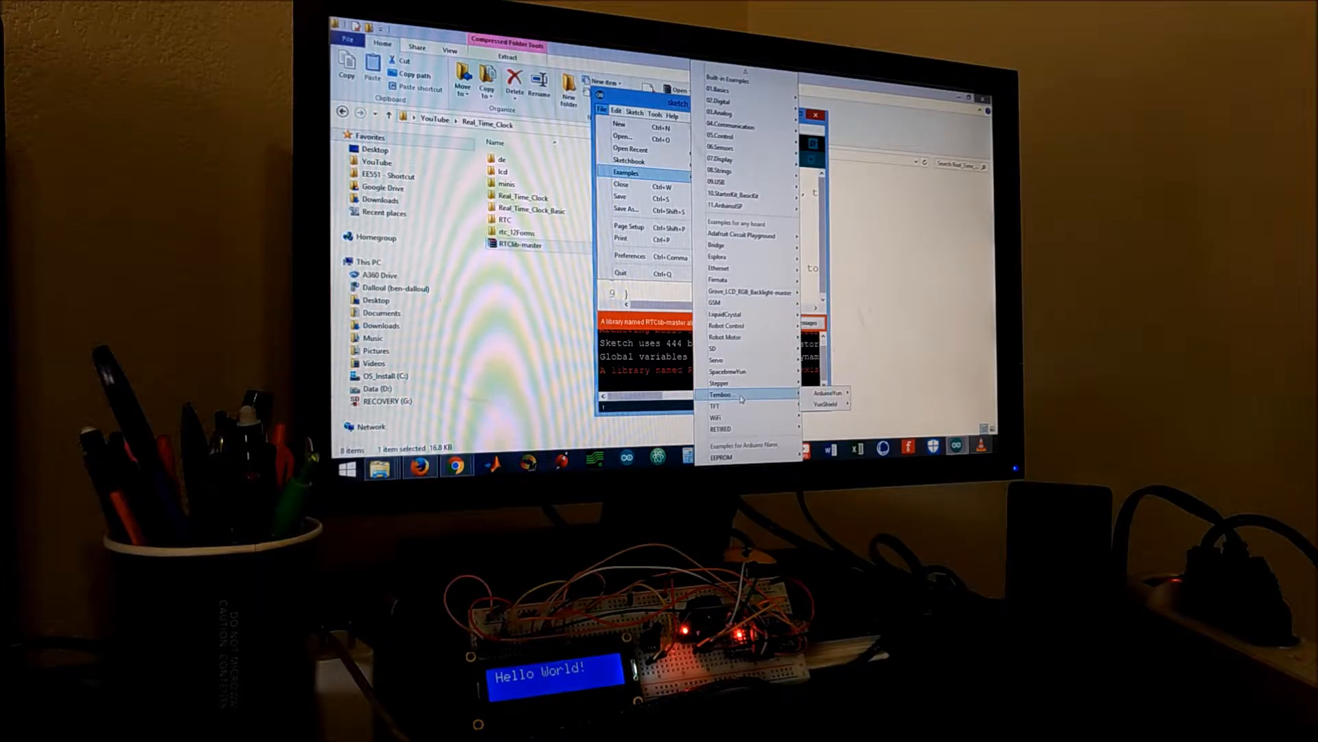
pyautogui.moveTo(717, 417)
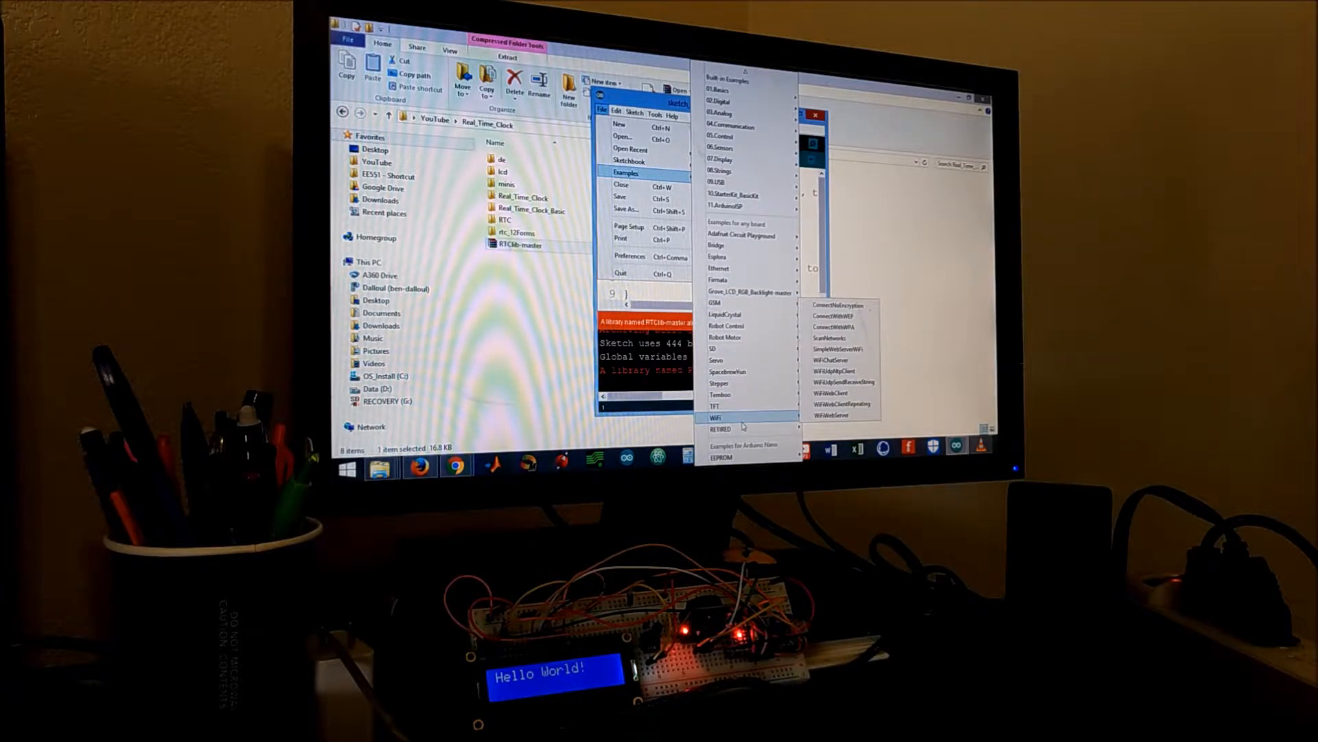
pyautogui.moveTo(721, 429)
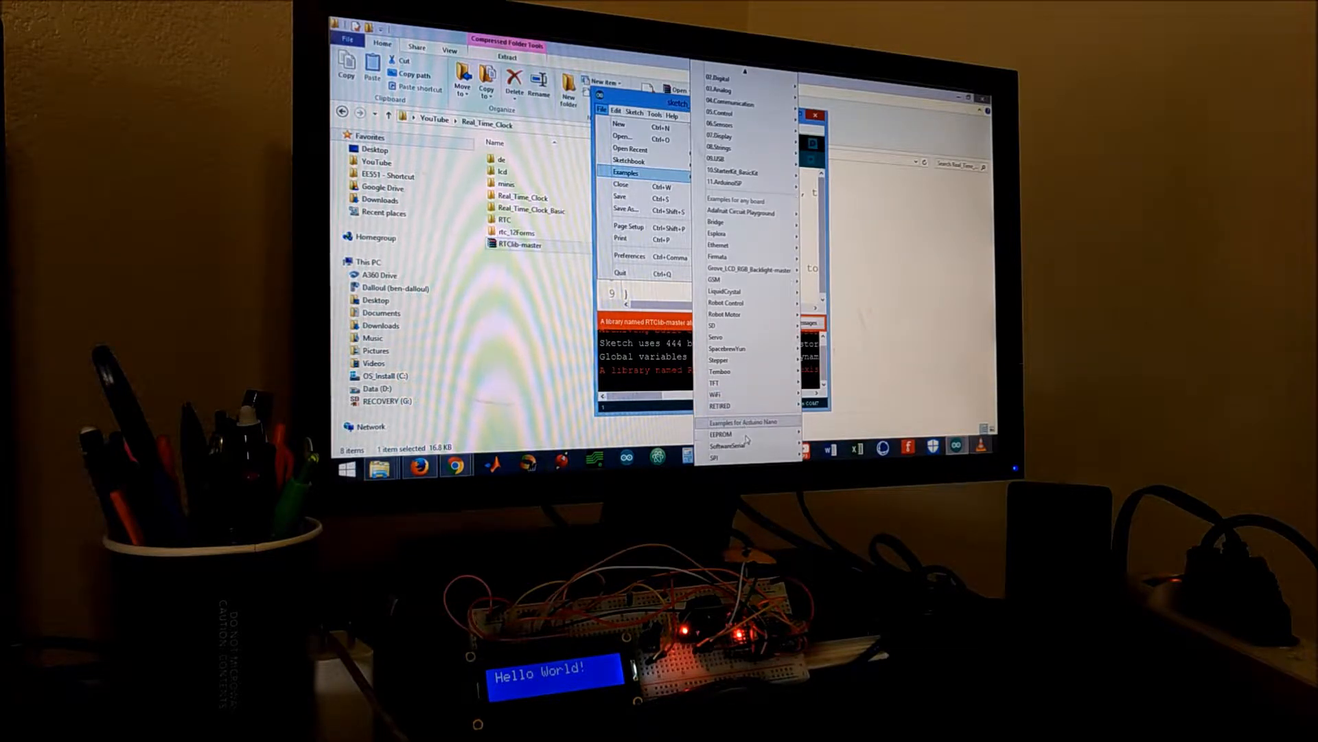
pyautogui.scroll(-3)
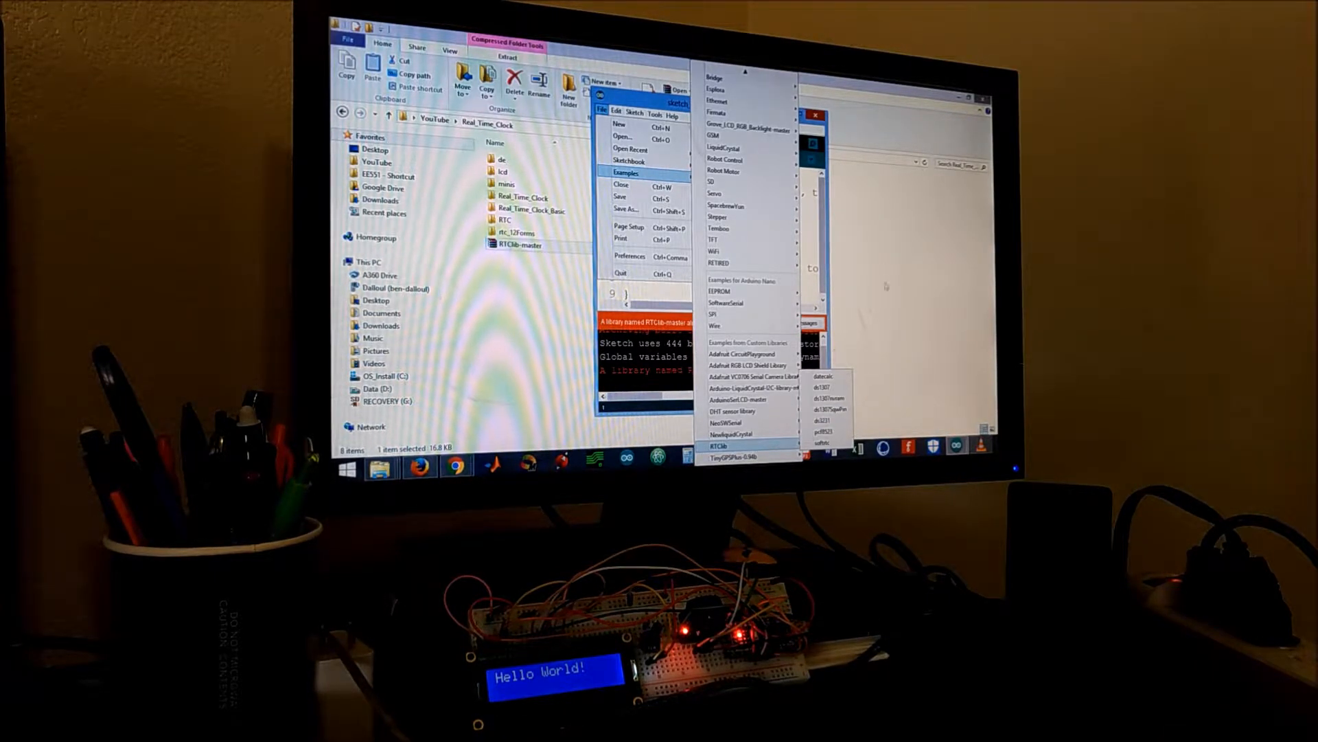
pyautogui.moveTo(845, 154)
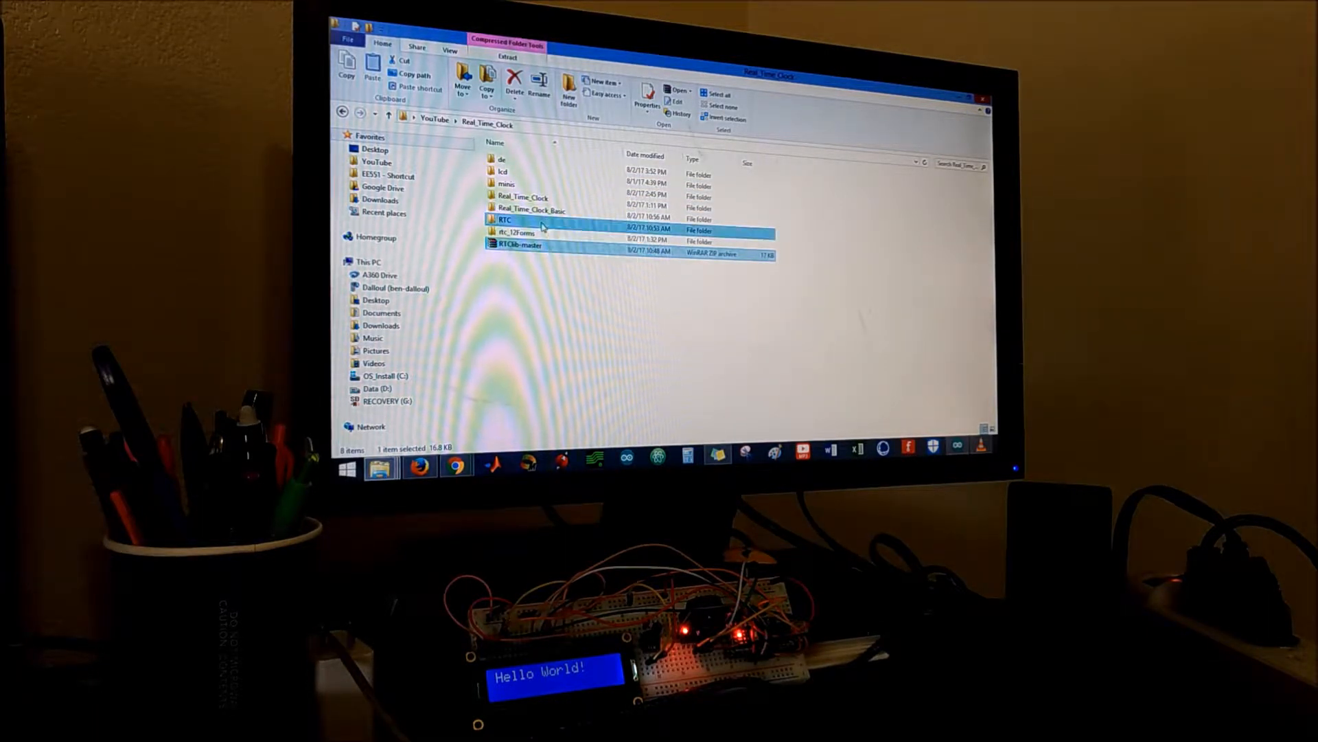
# Open RTC.ino from the RTC folder and maximize the editor window.
pyautogui.doubleClick(504, 220)
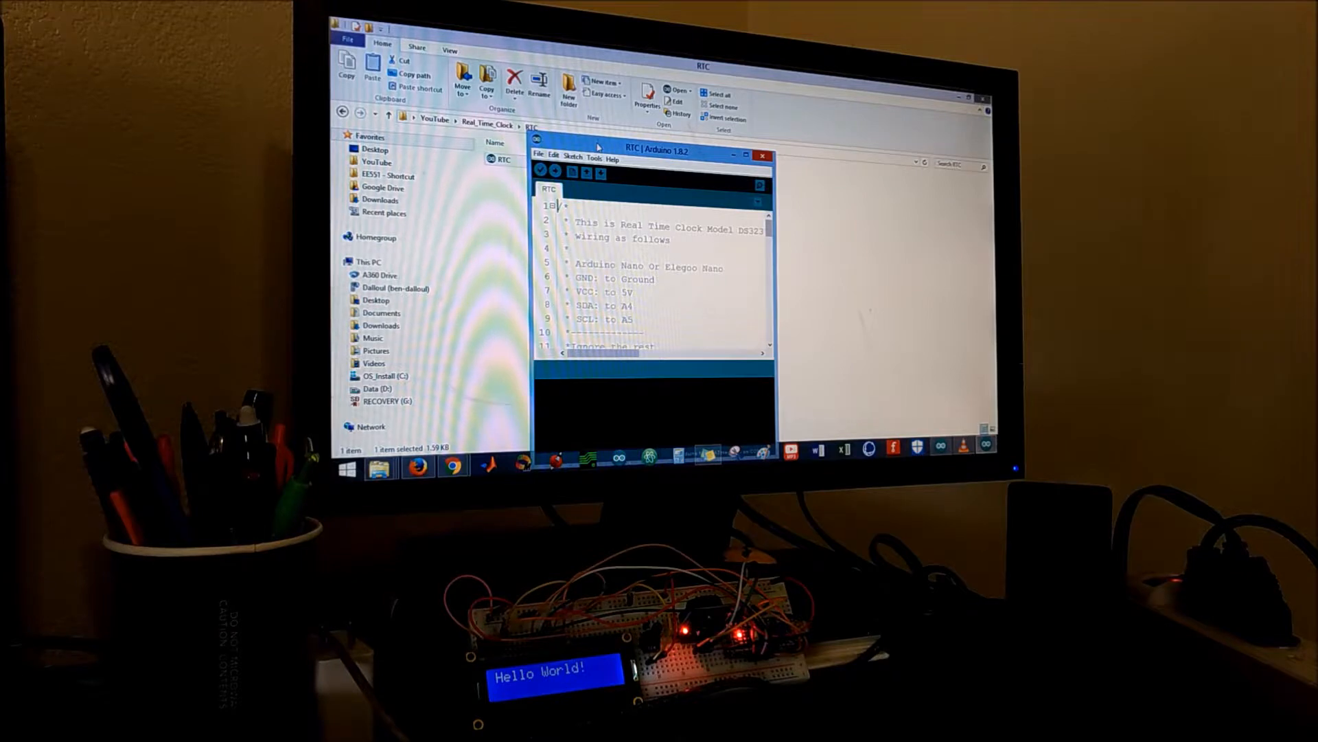
pyautogui.click(747, 151)
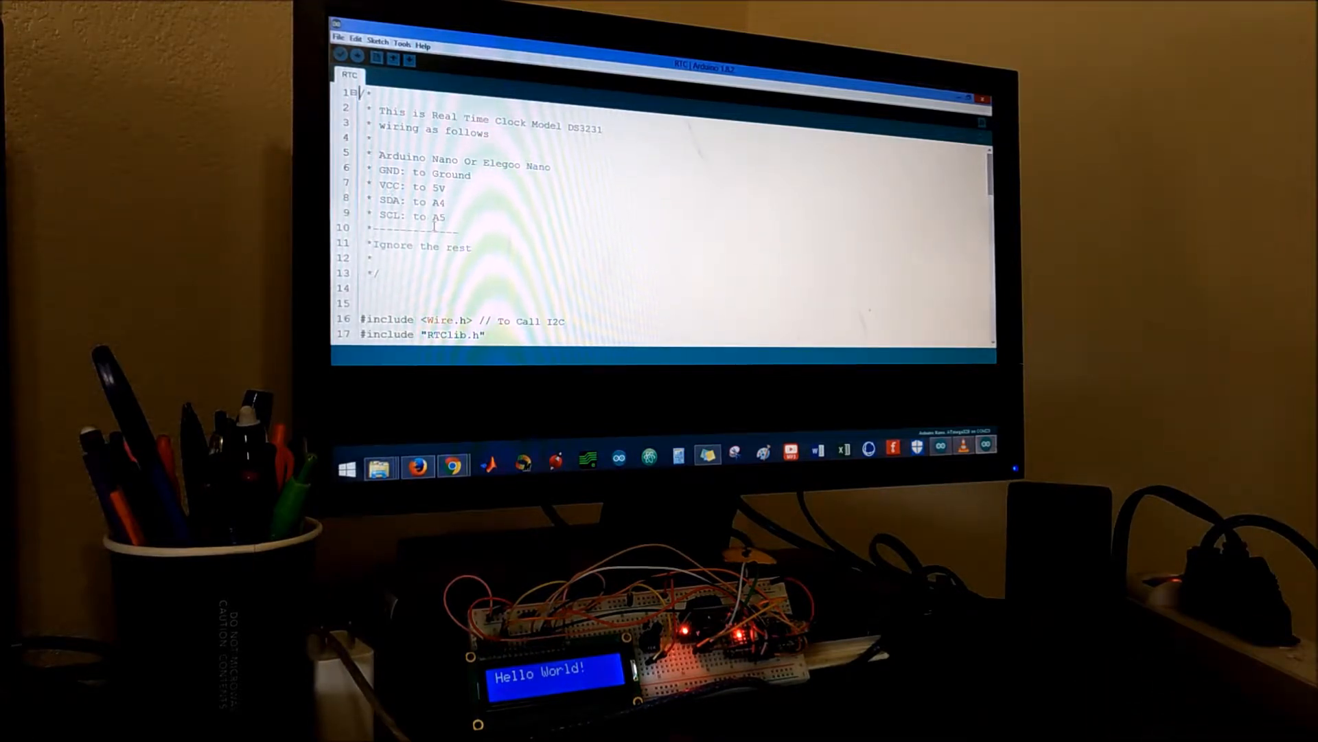
# Edit the rtc.adjust call to DateTime(2017, 8, 2, 15, 58, 0) and review the loop.
pyautogui.scroll(-3)
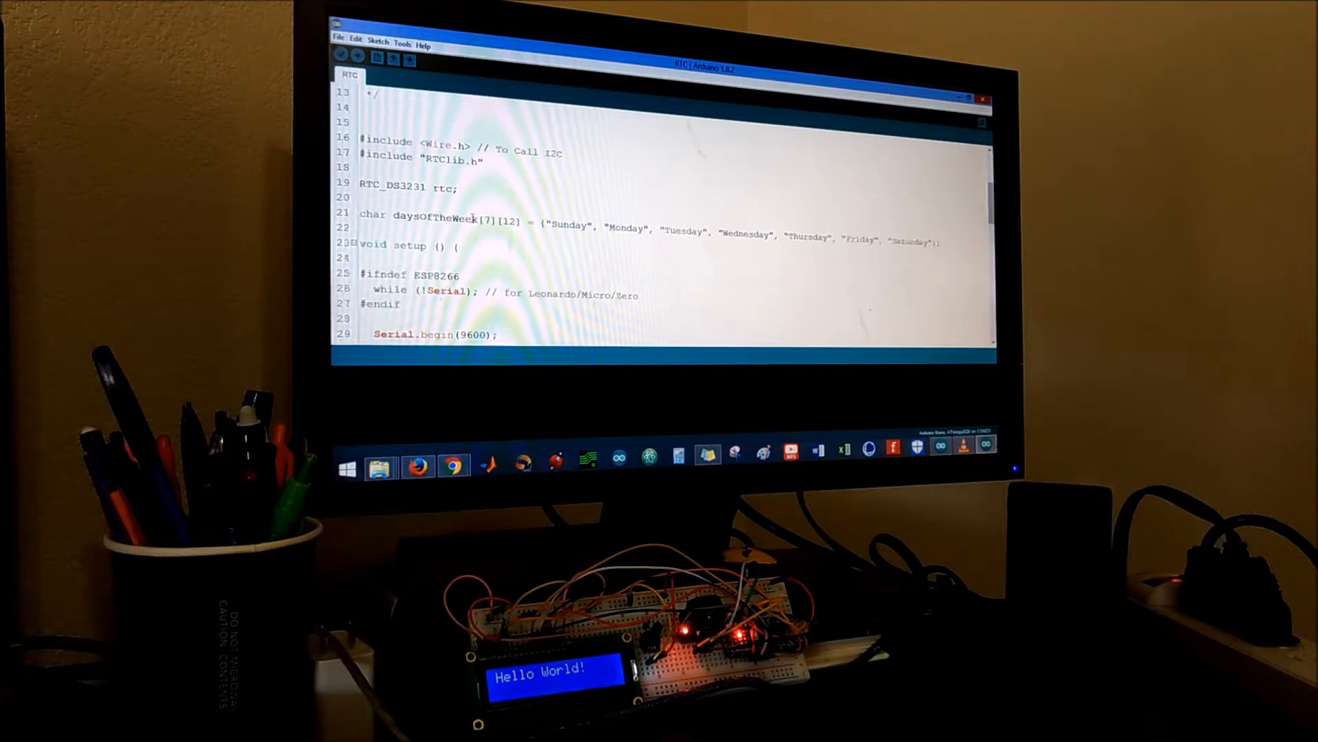
pyautogui.scroll(-3)
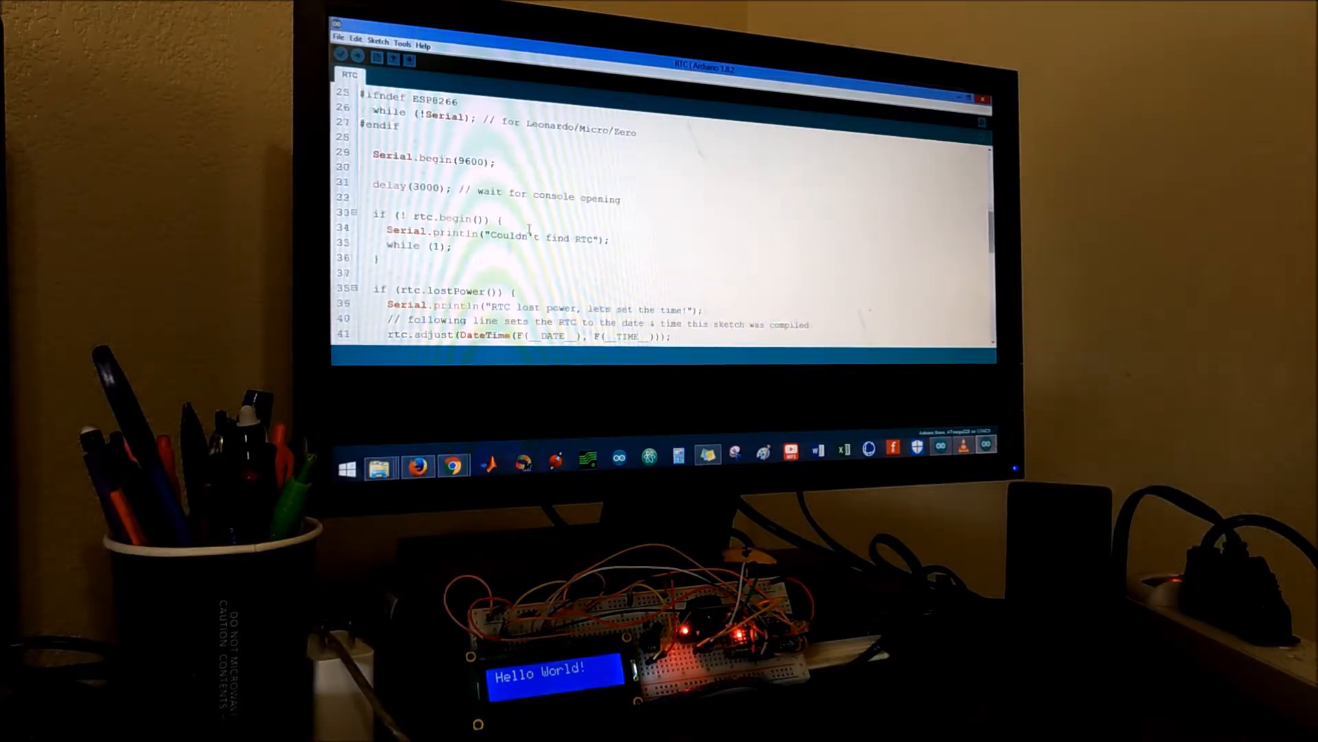
pyautogui.scroll(-3)
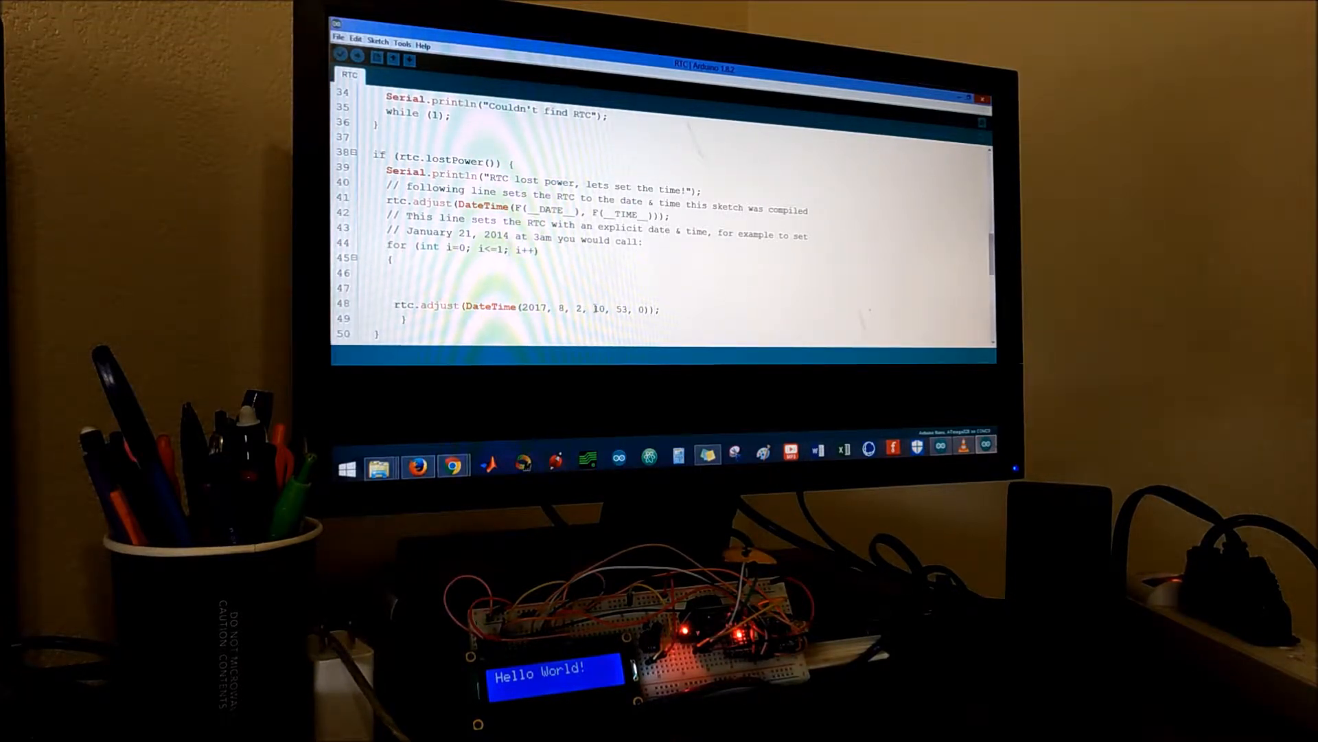
pyautogui.doubleClick(599, 309)
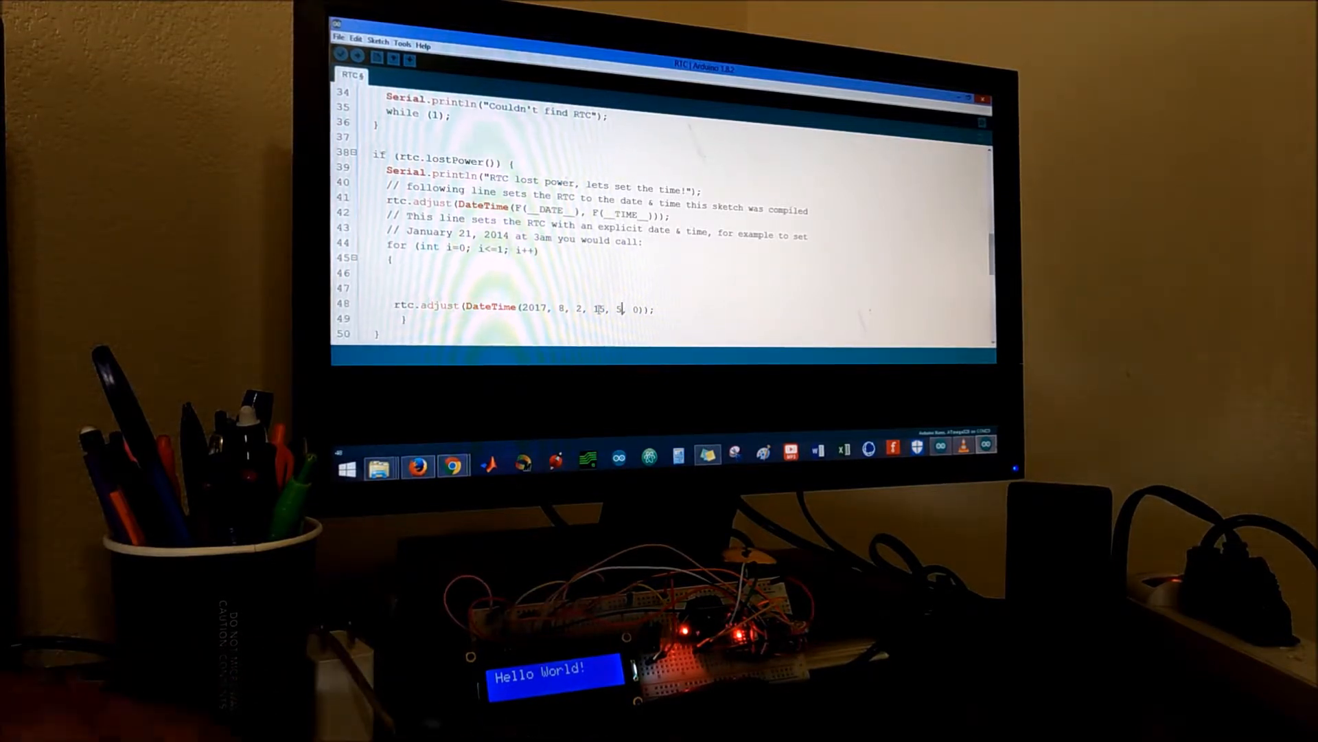
pyautogui.write('8')
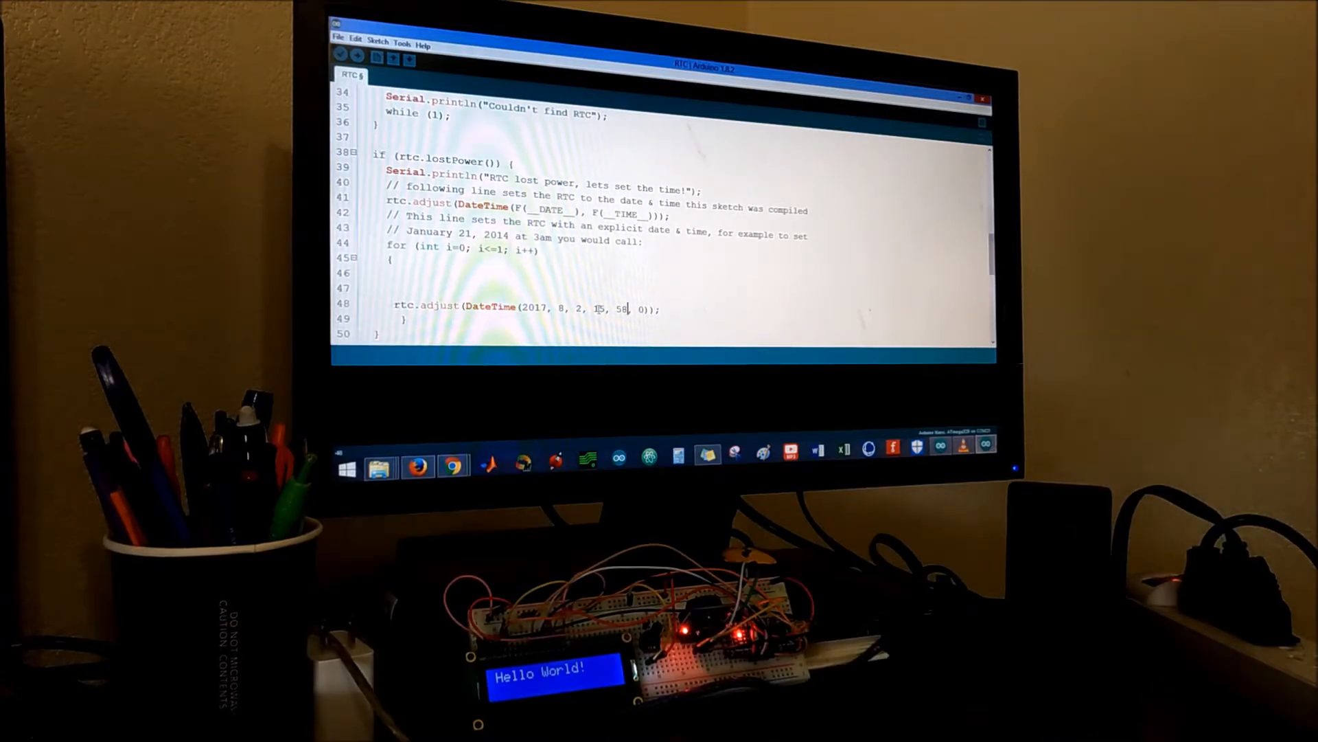
pyautogui.scroll(-3)
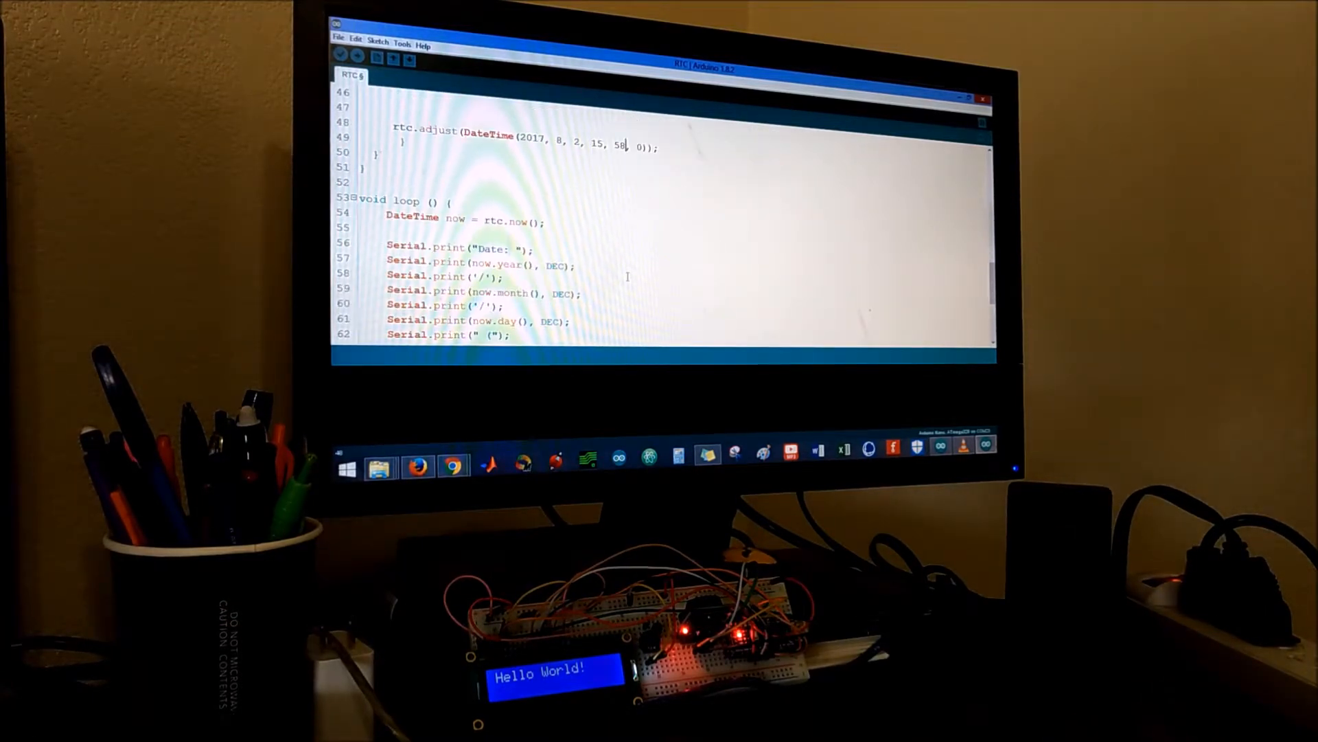
pyautogui.scroll(-3)
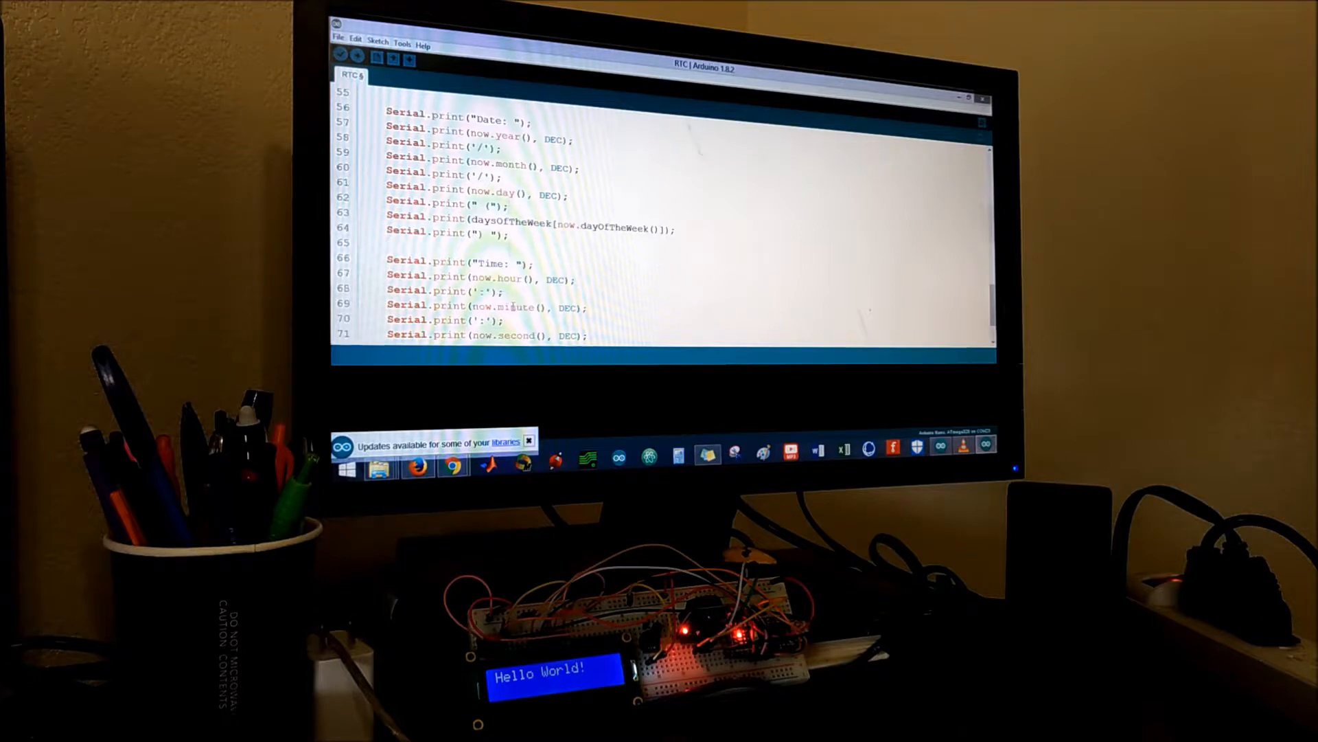
pyautogui.scroll(-3)
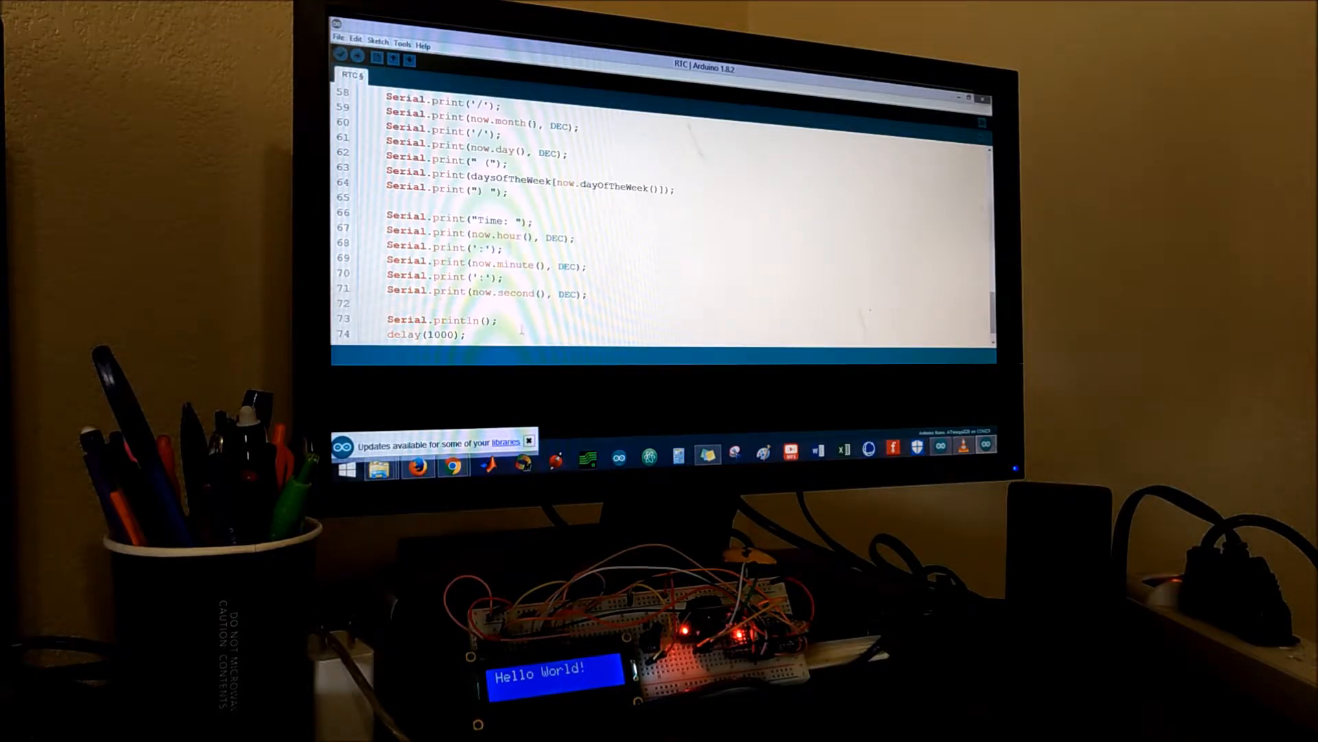
# Upload the RTC sketch (COM port error), then open the rtc_12Forms LCD/clock sketch.
pyautogui.click(530, 441)
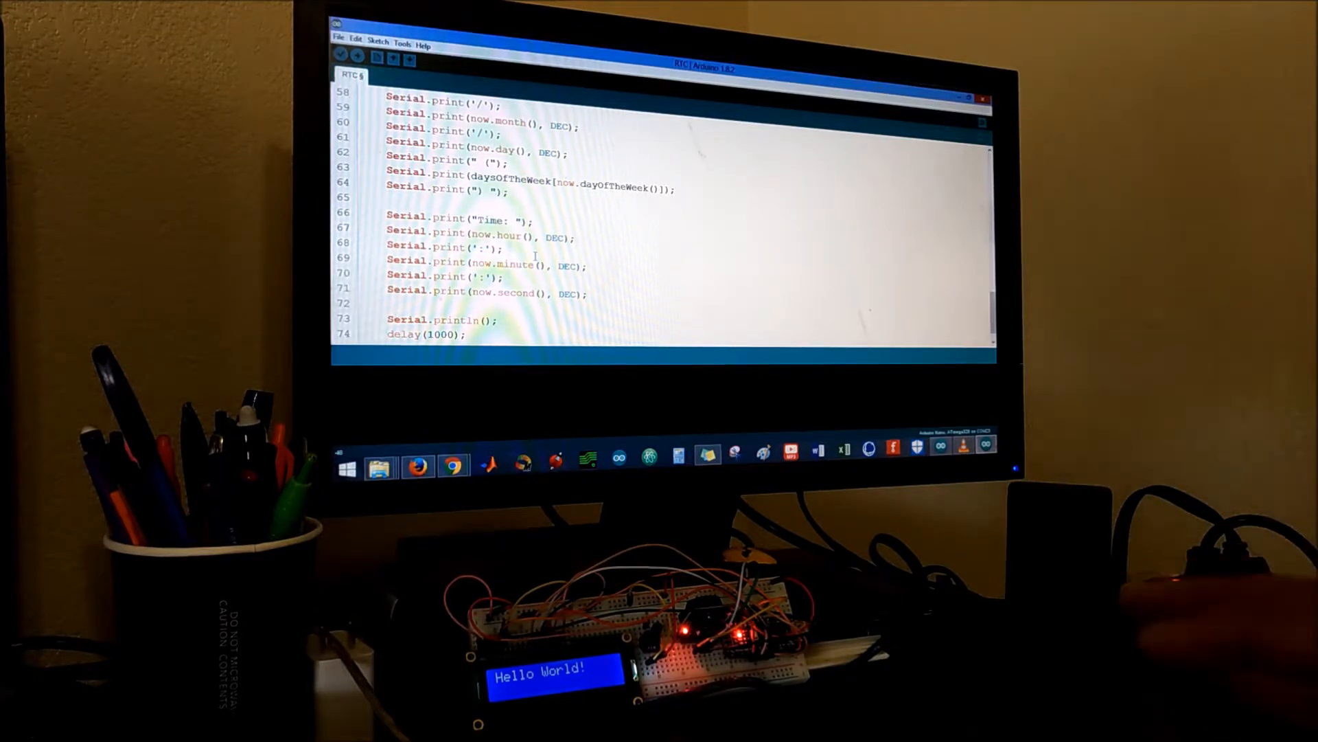
pyautogui.moveTo(357, 56)
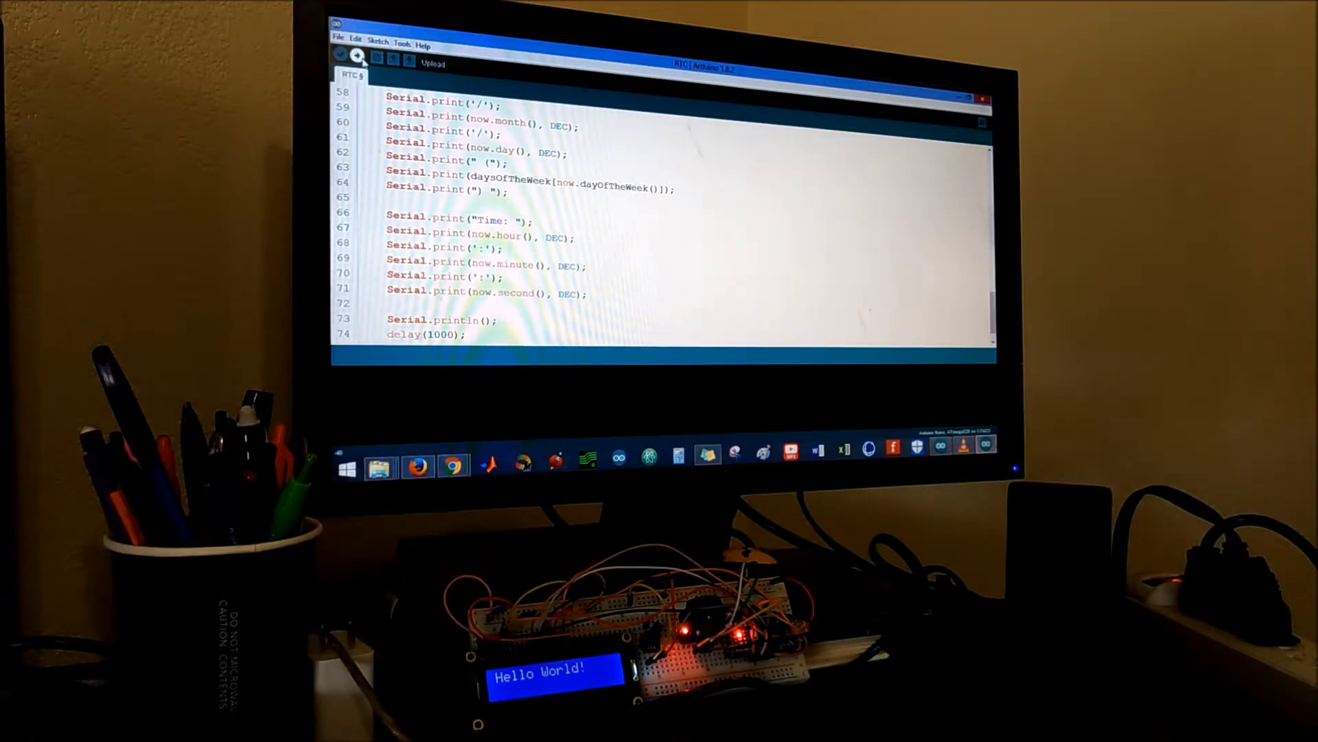
pyautogui.click(357, 53)
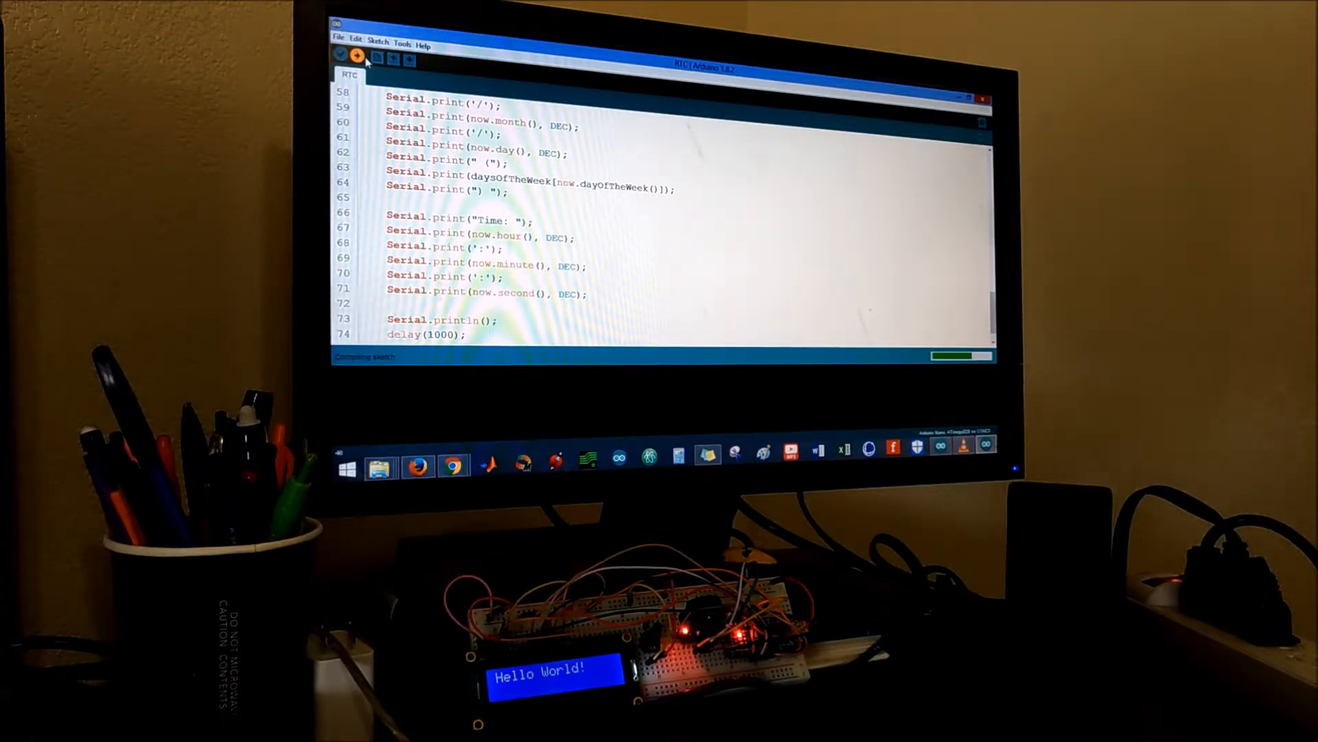
pyautogui.click(357, 59)
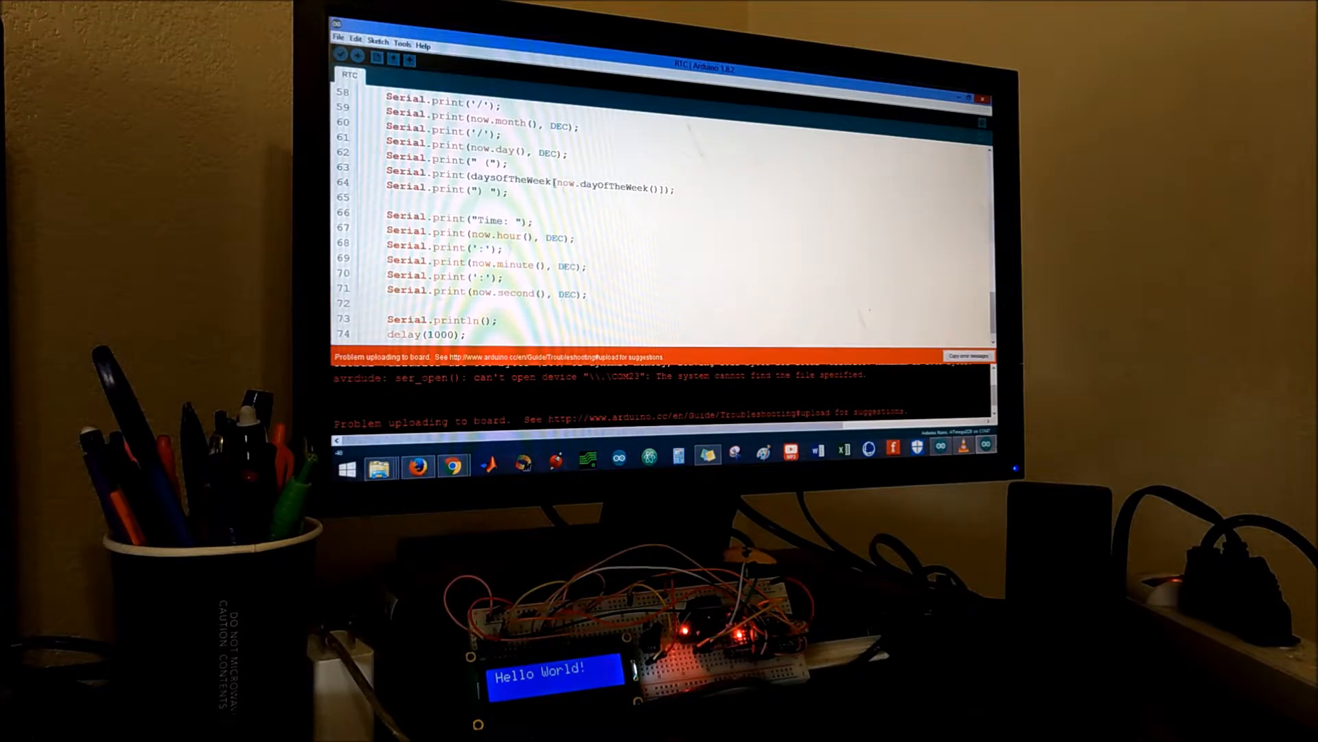
pyautogui.click(357, 56)
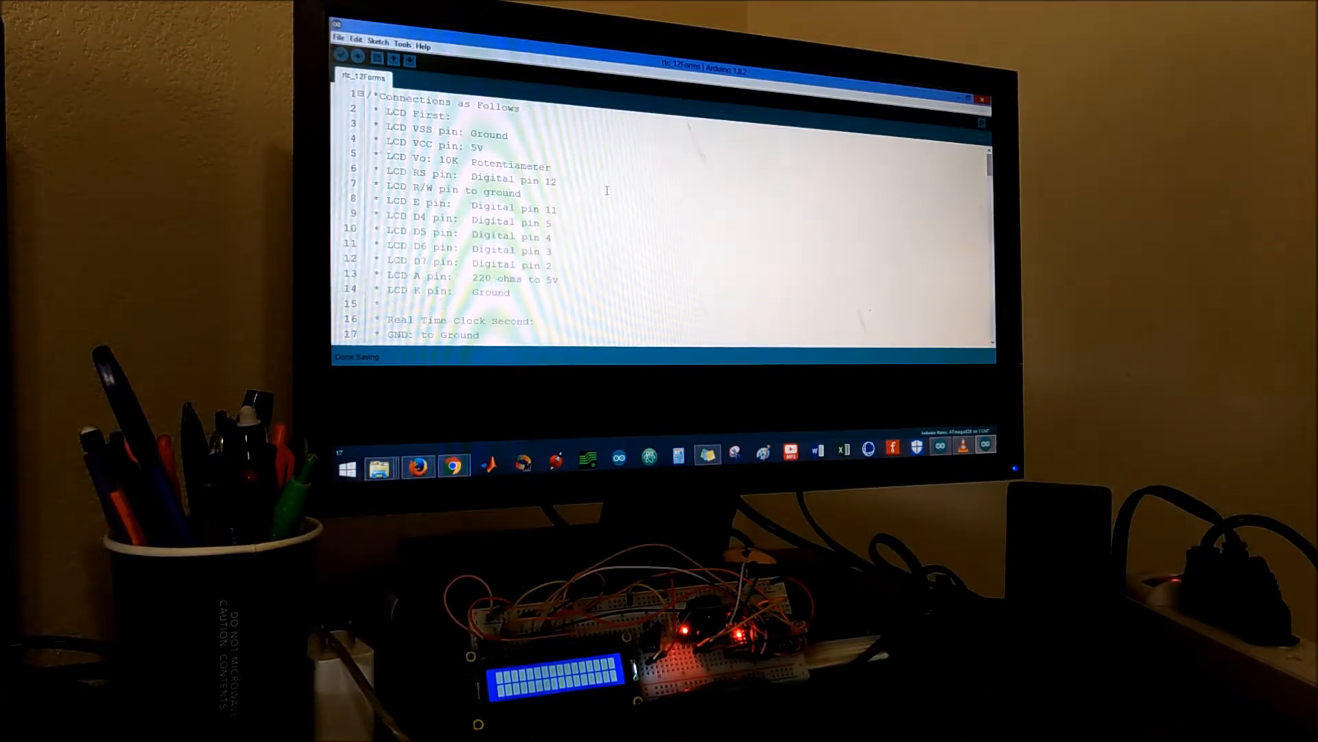
pyautogui.scroll(-3)
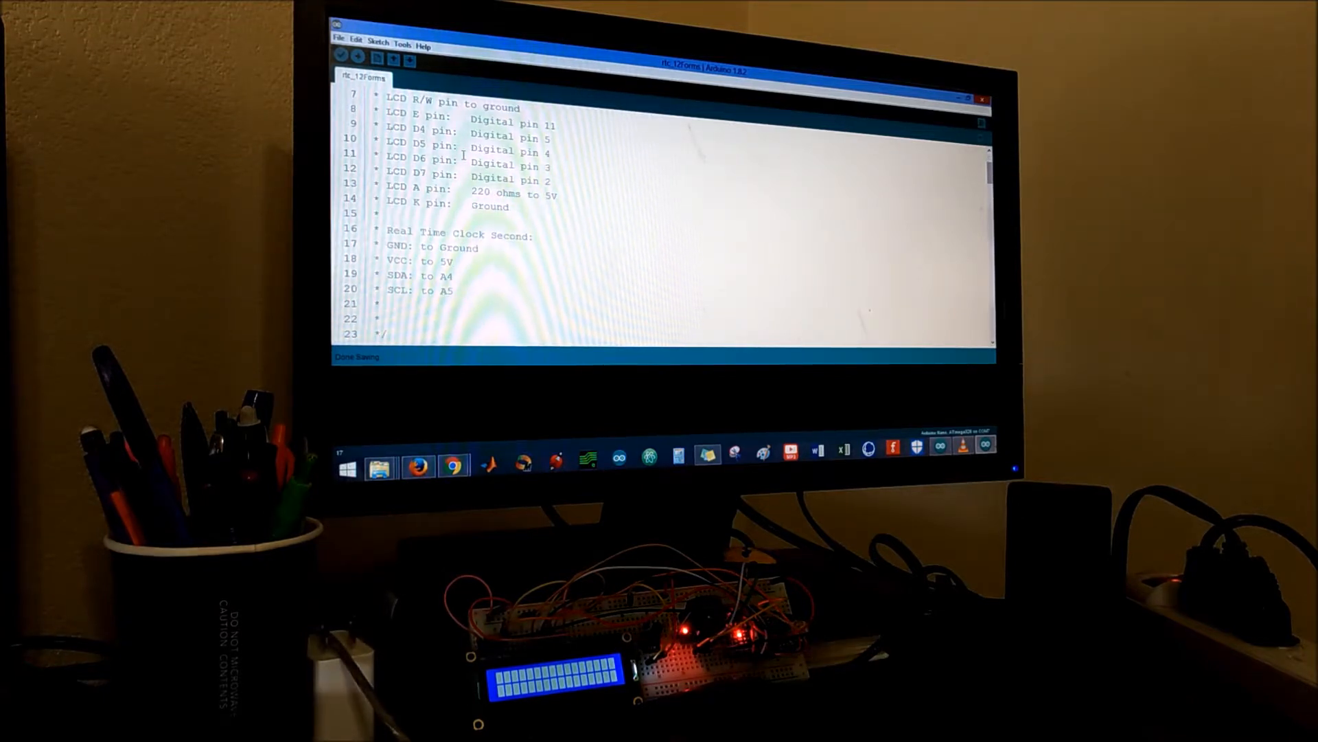
pyautogui.scroll(-3)
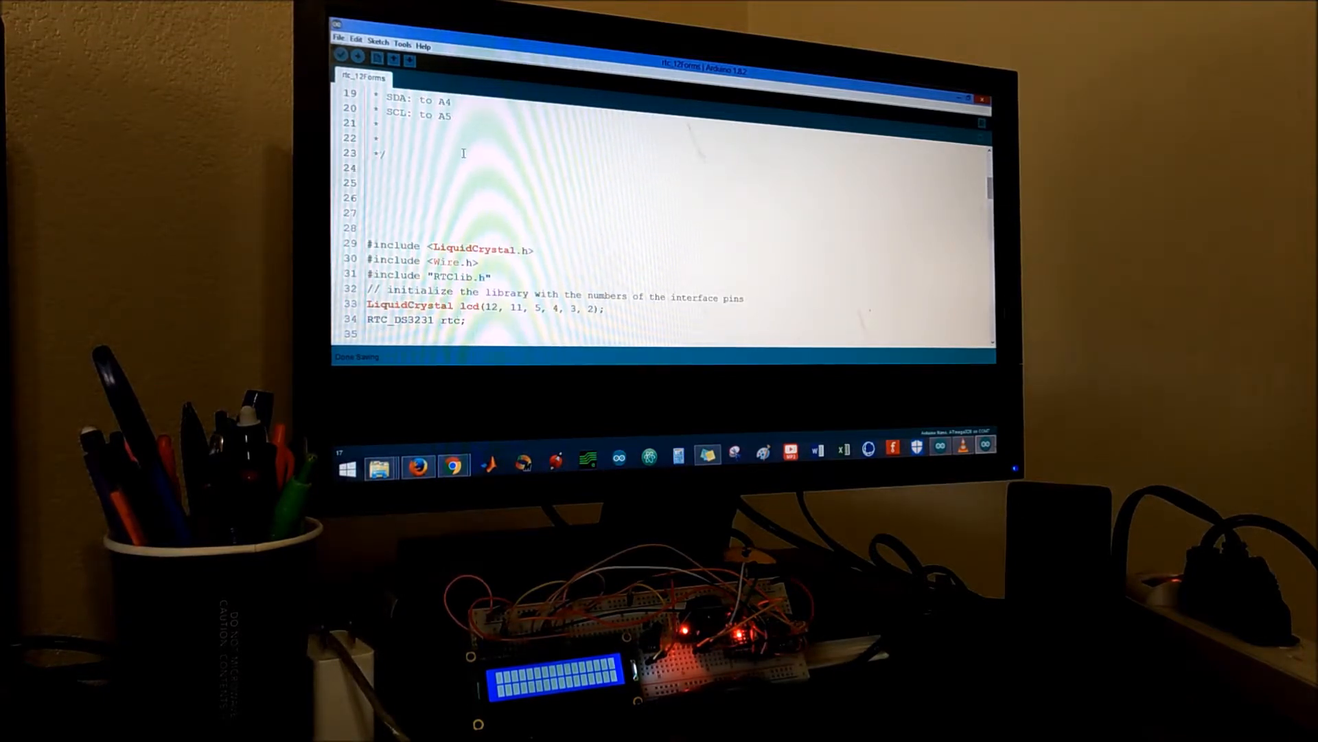
pyautogui.scroll(-3)
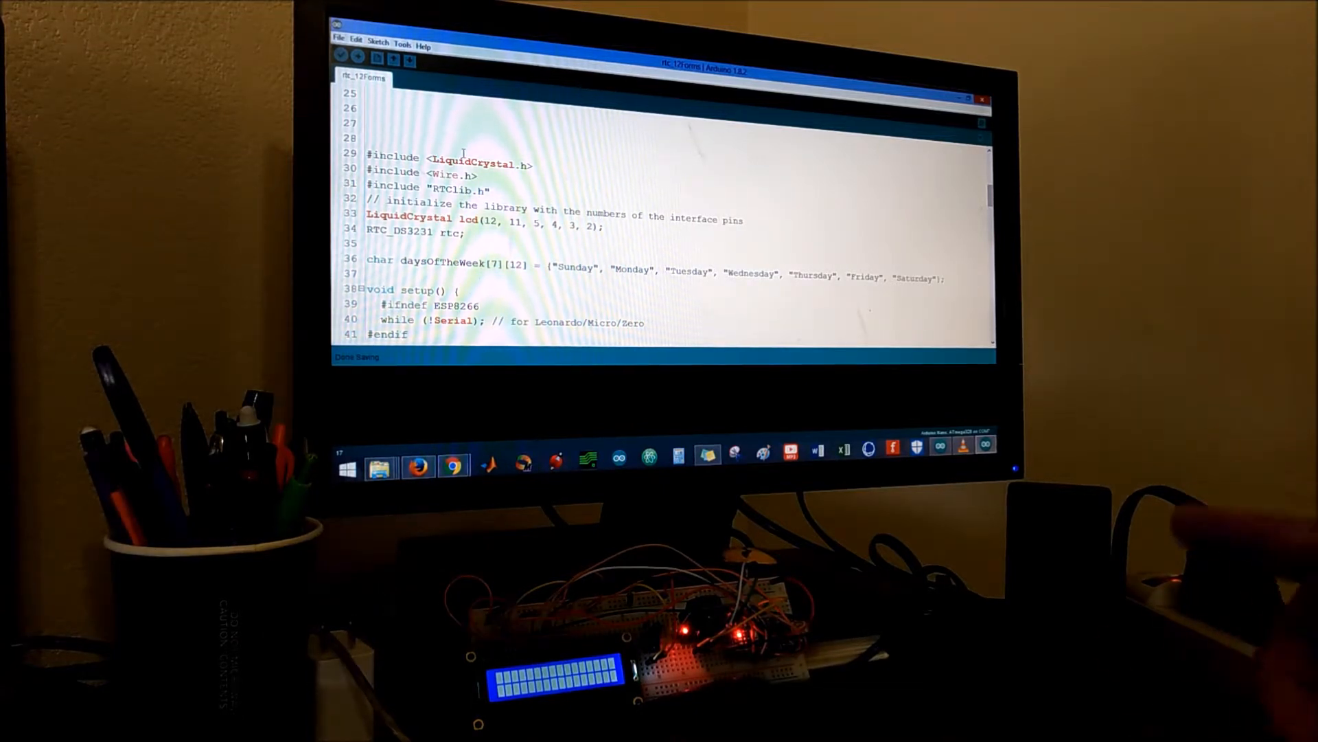
pyautogui.scroll(-3)
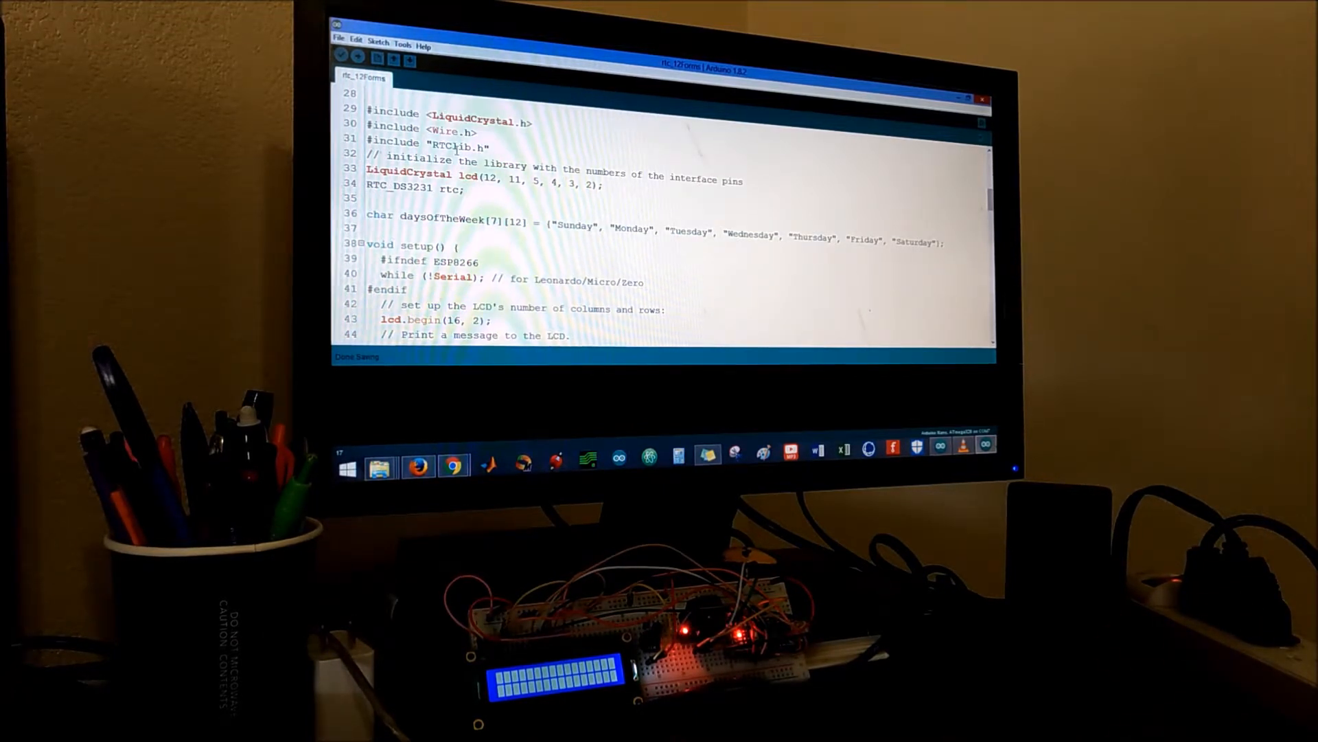
pyautogui.scroll(-3)
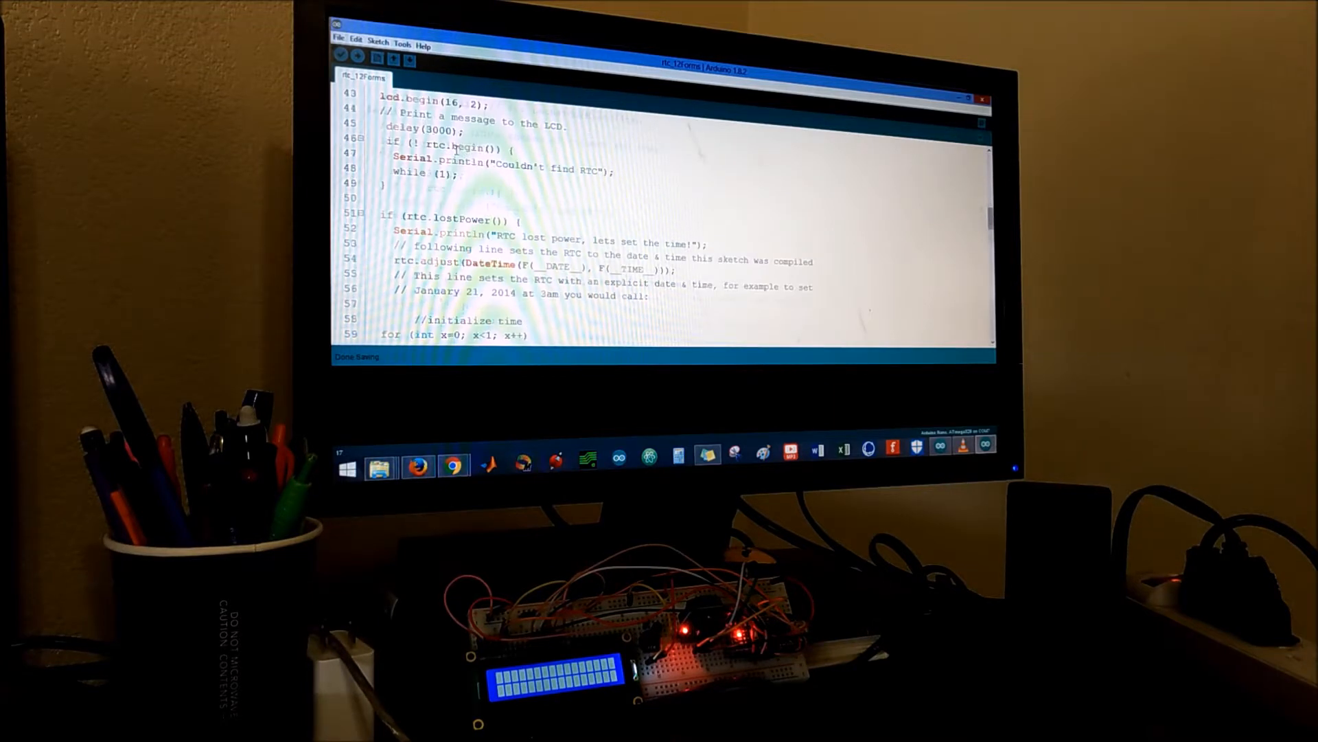
pyautogui.scroll(-3)
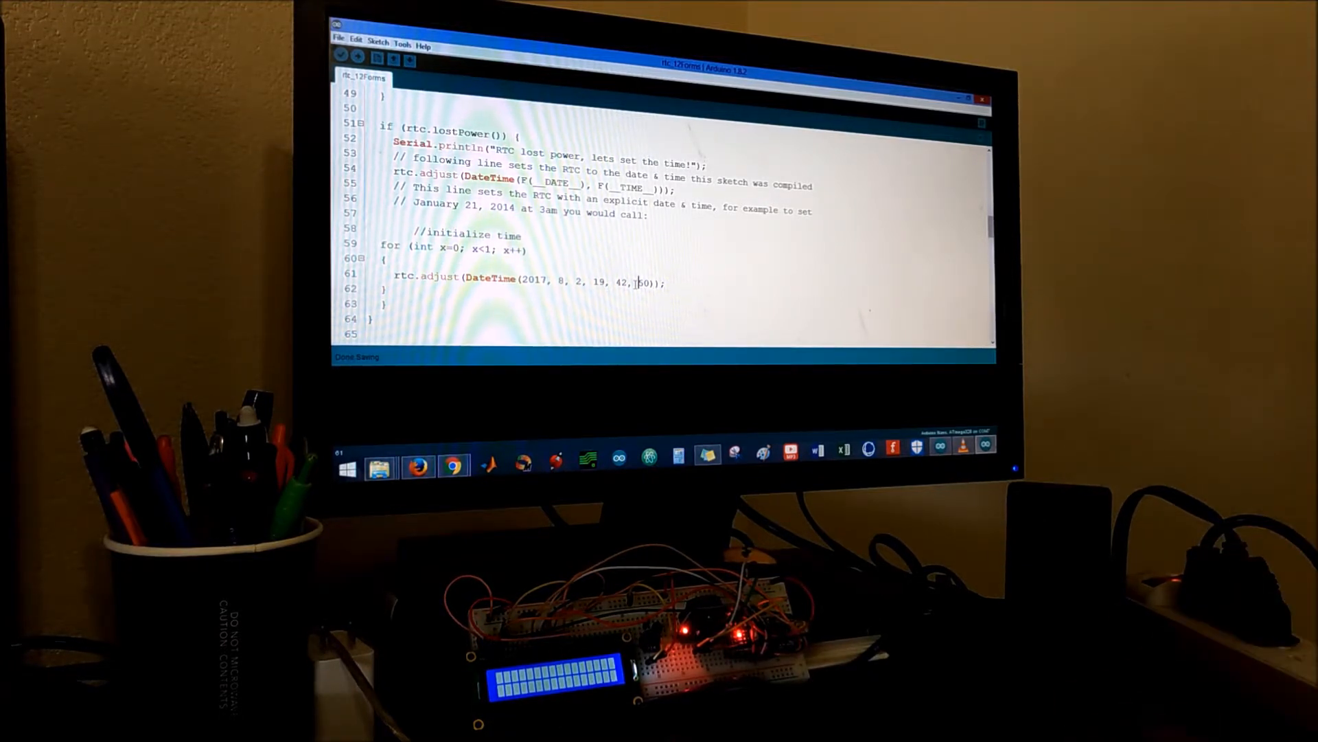
pyautogui.scroll(-3)
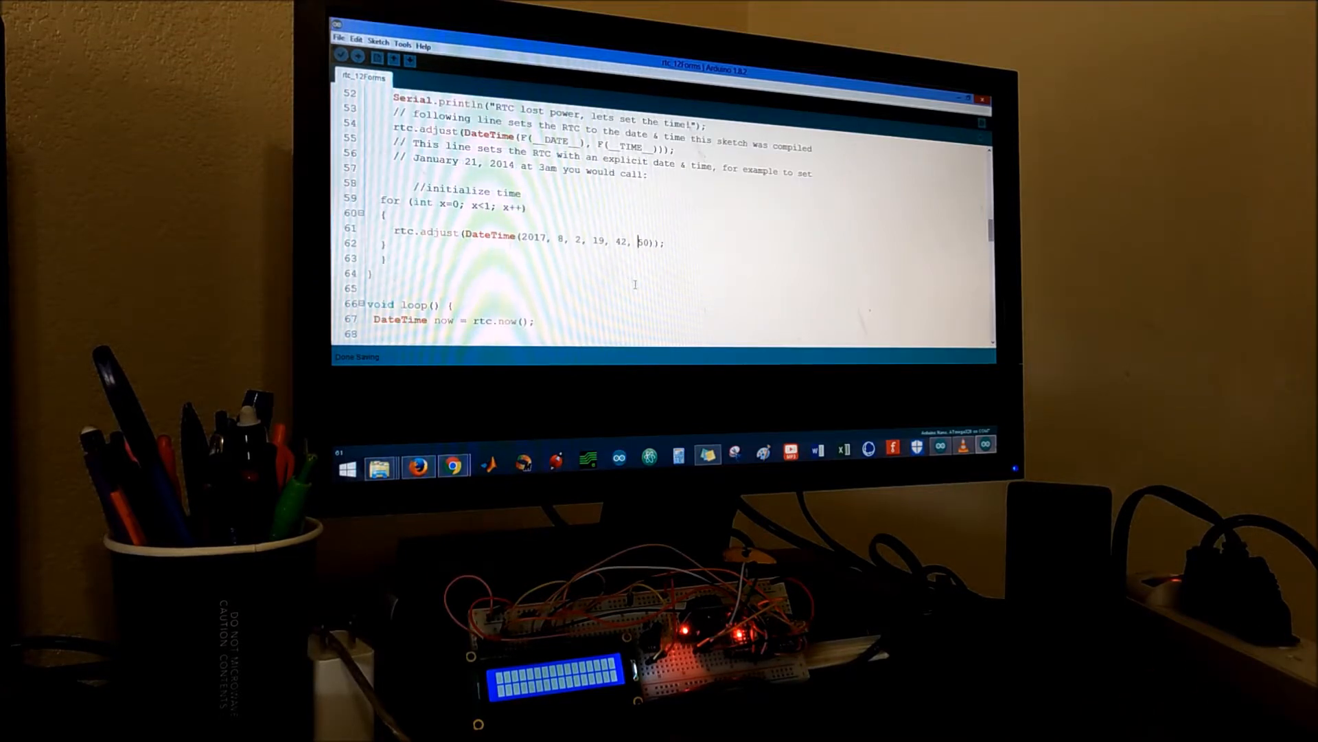
pyautogui.scroll(-3)
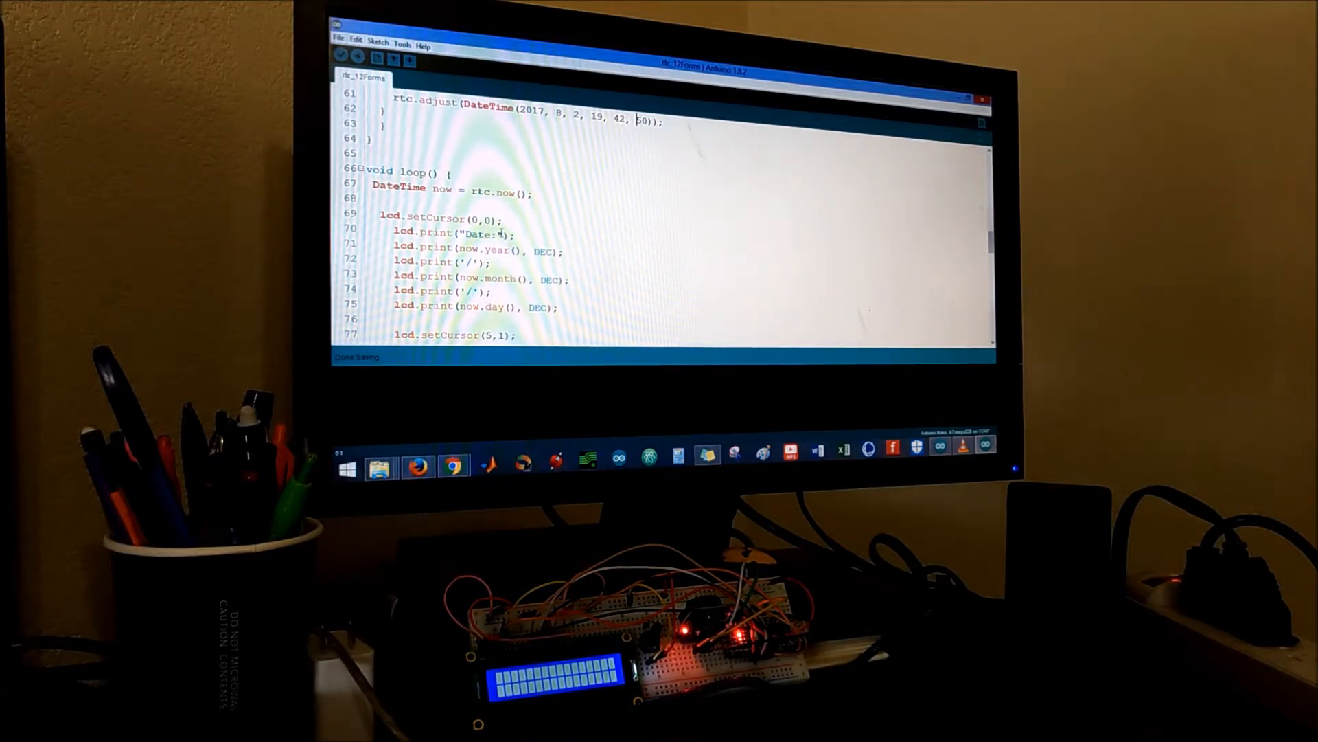
pyautogui.scroll(-3)
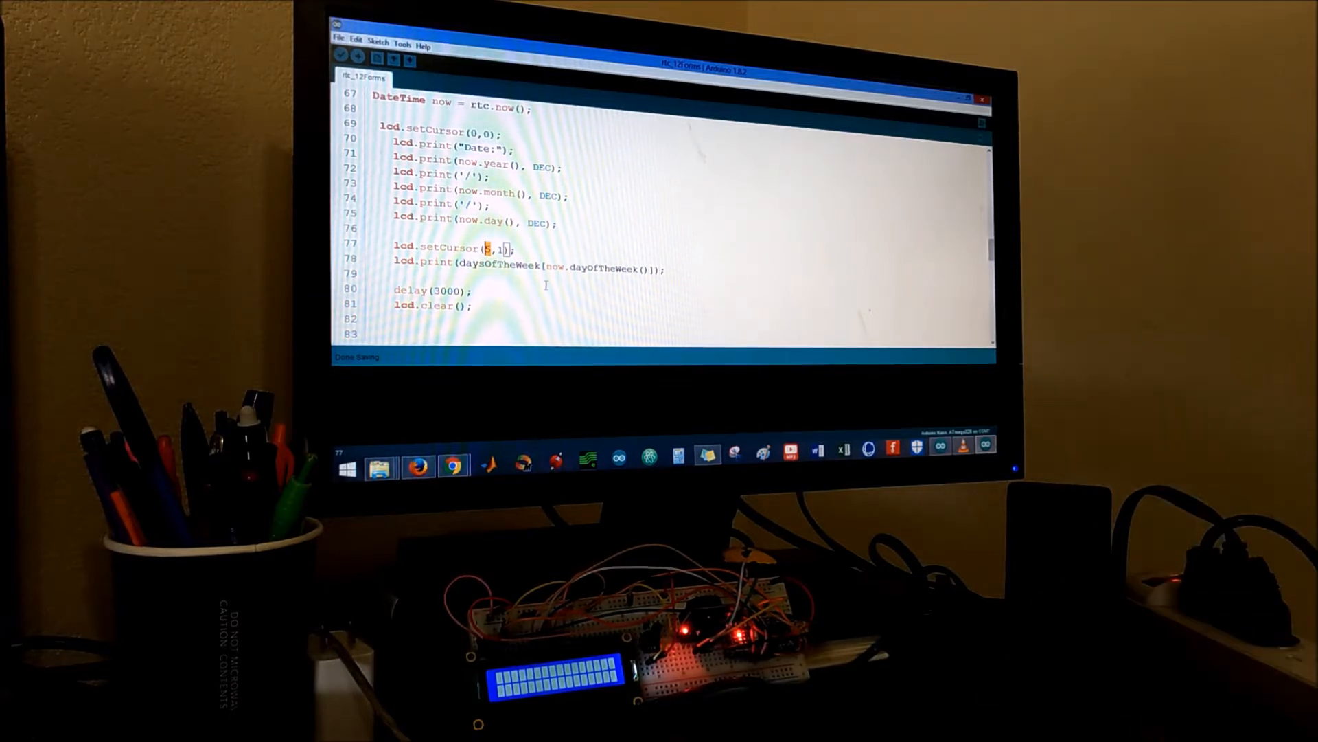
pyautogui.scroll(-3)
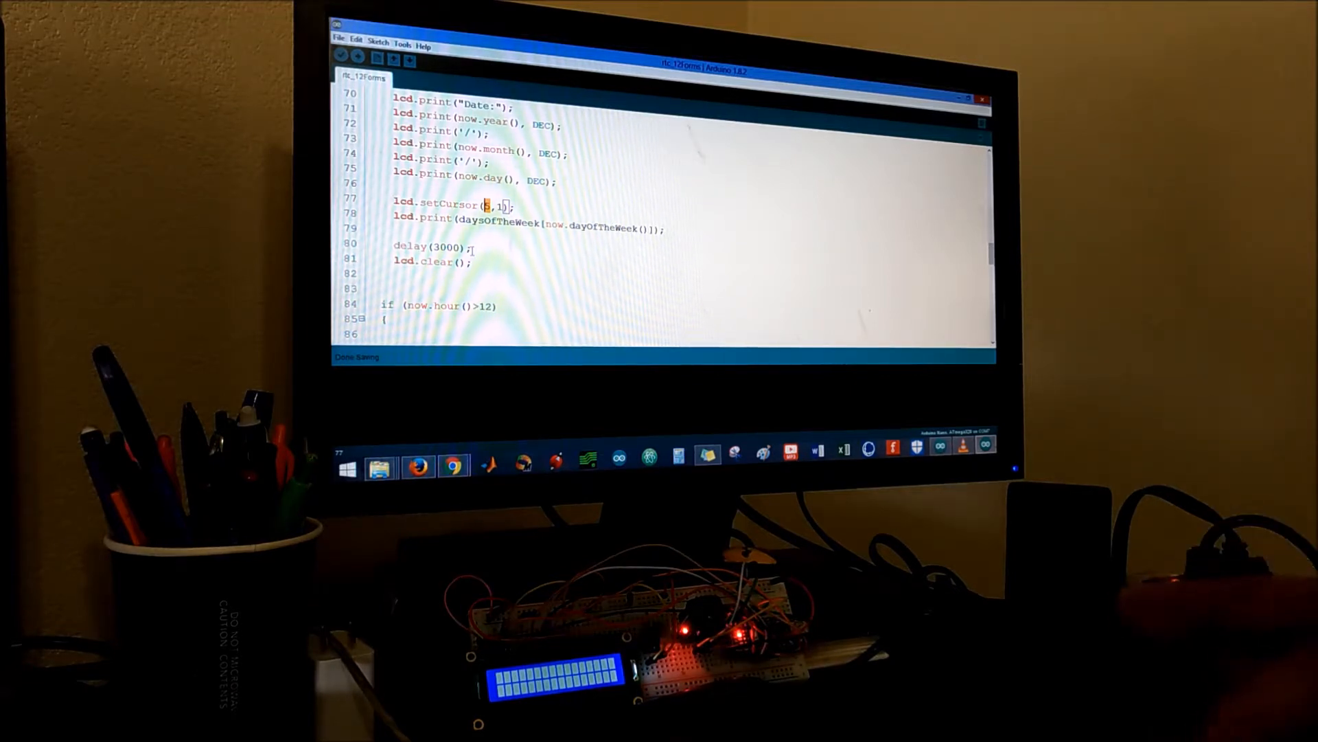
pyautogui.scroll(-3)
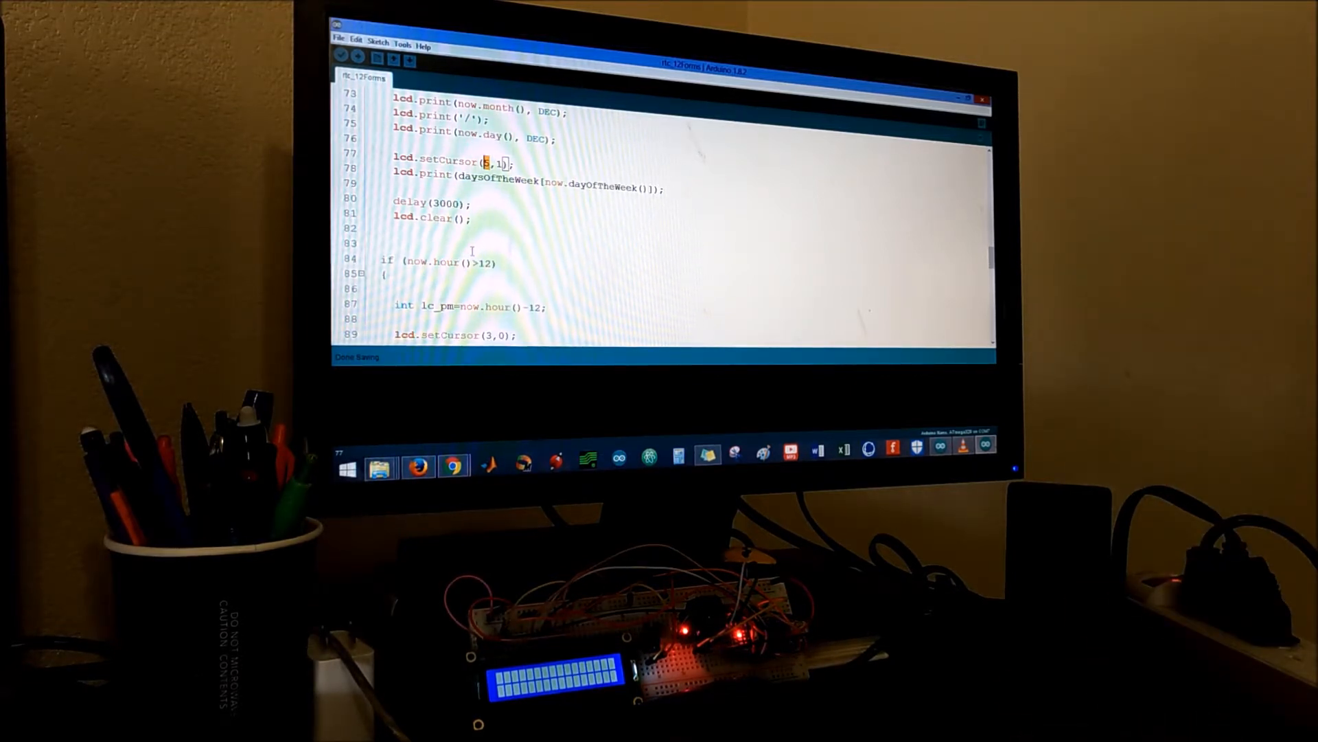
pyautogui.scroll(-3)
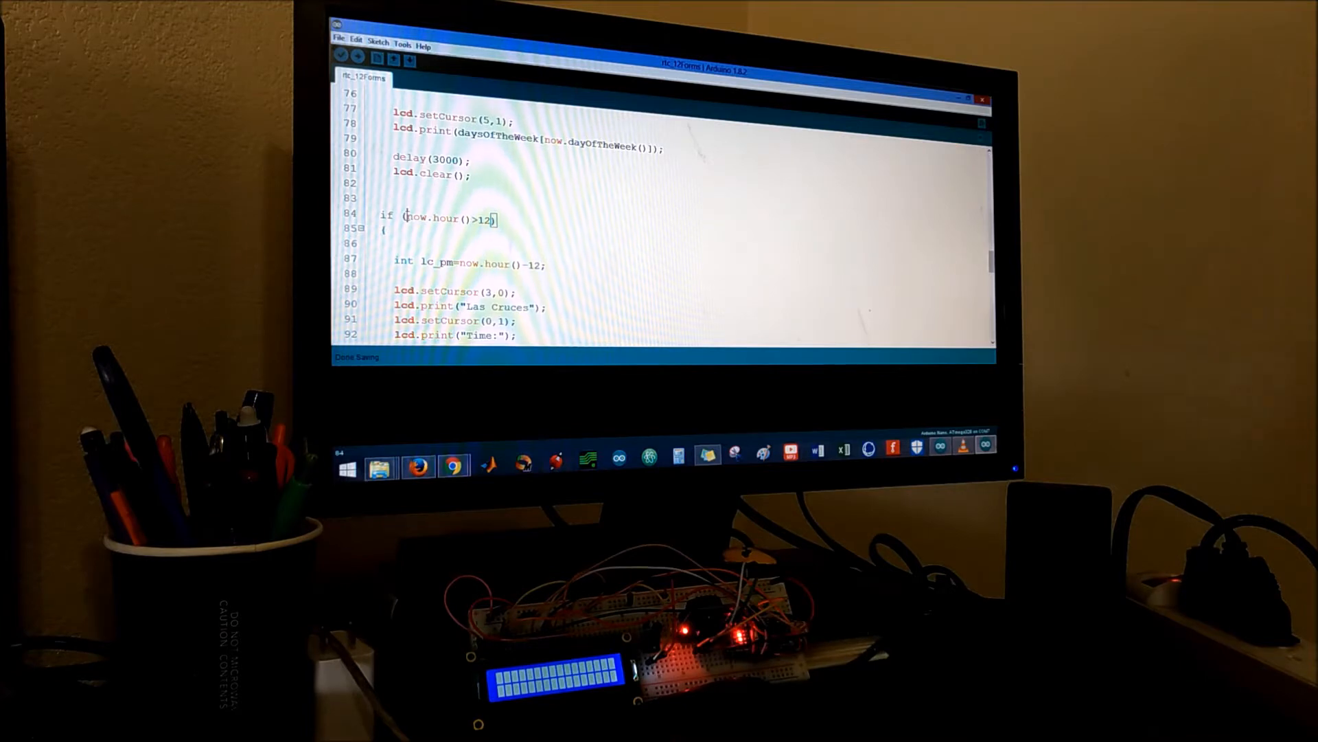
pyautogui.scroll(-3)
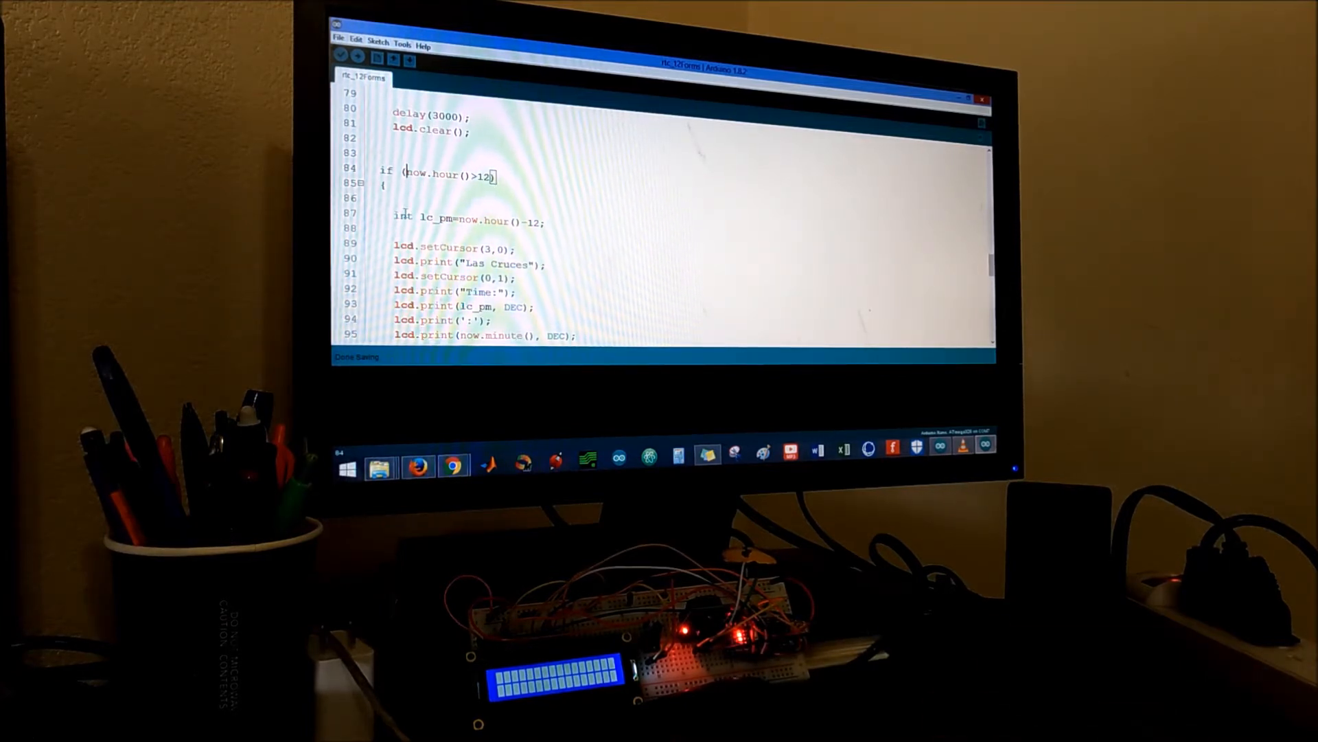
pyautogui.doubleClick(468, 219)
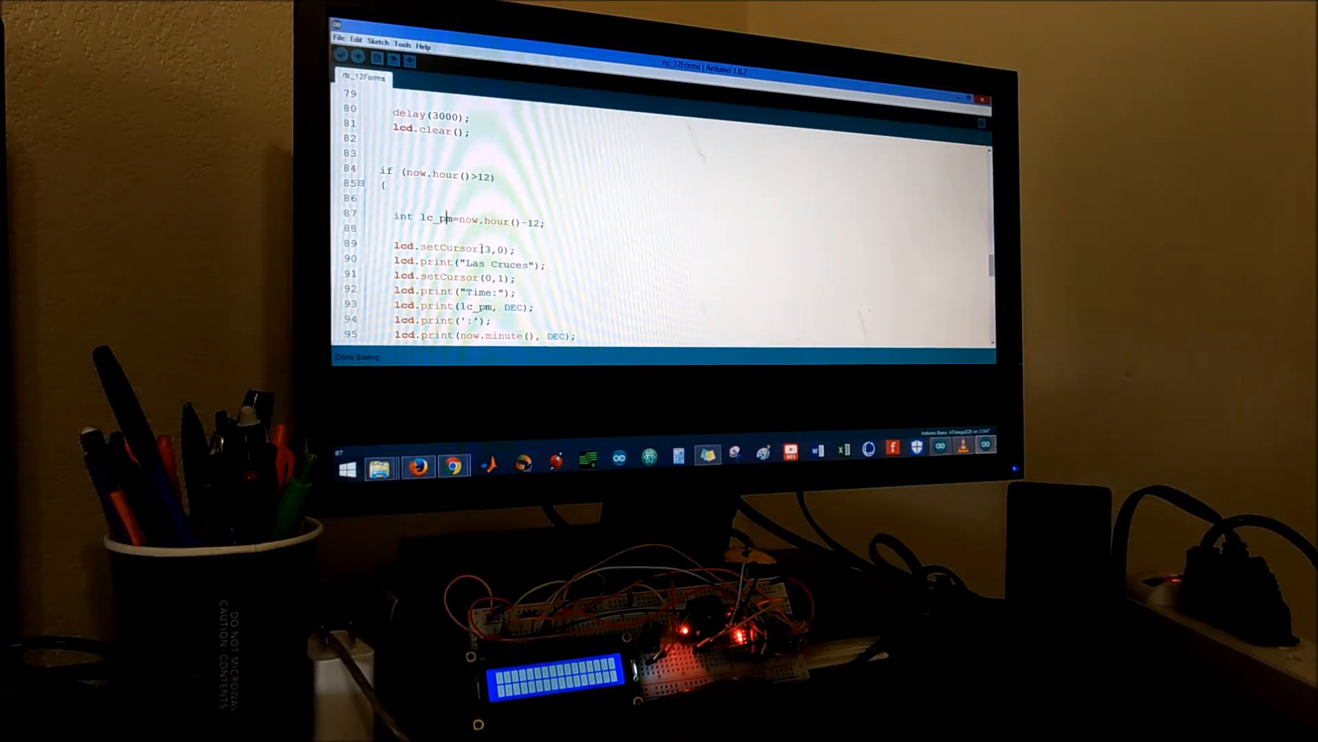
pyautogui.scroll(-3)
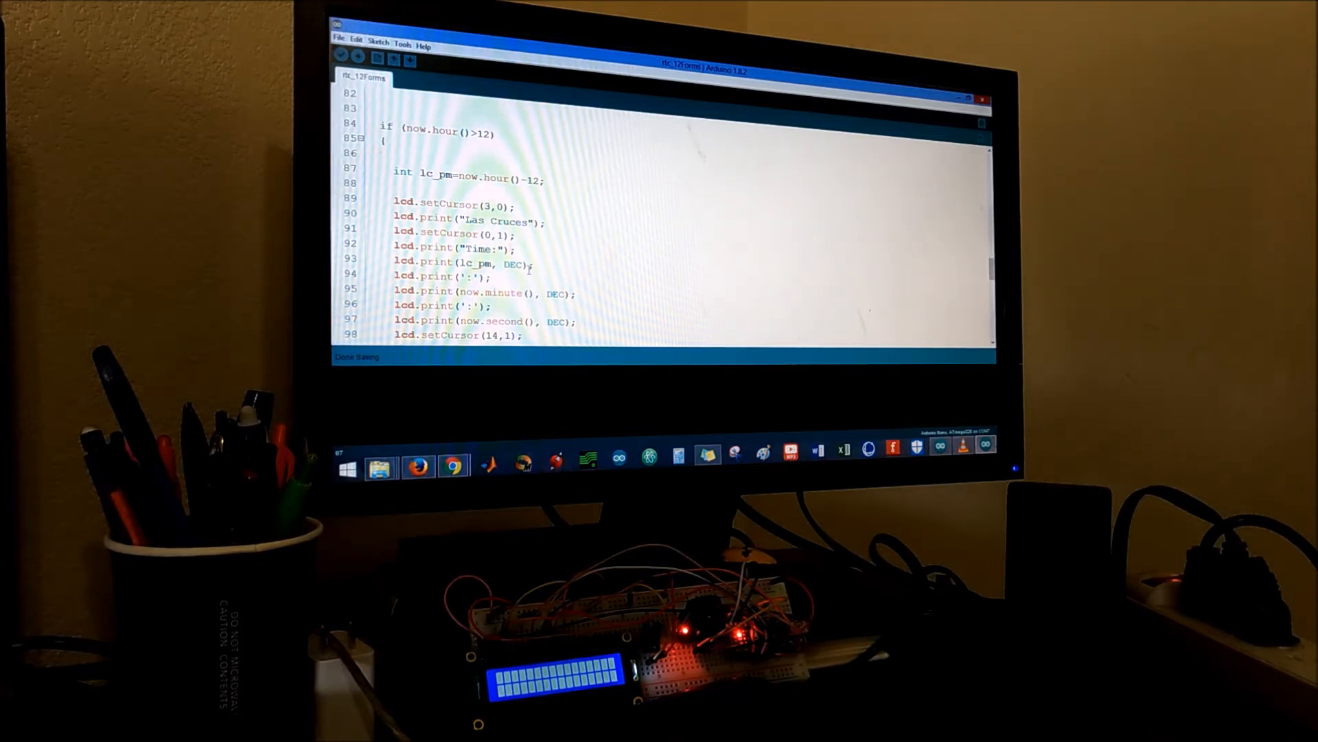
pyautogui.scroll(-3)
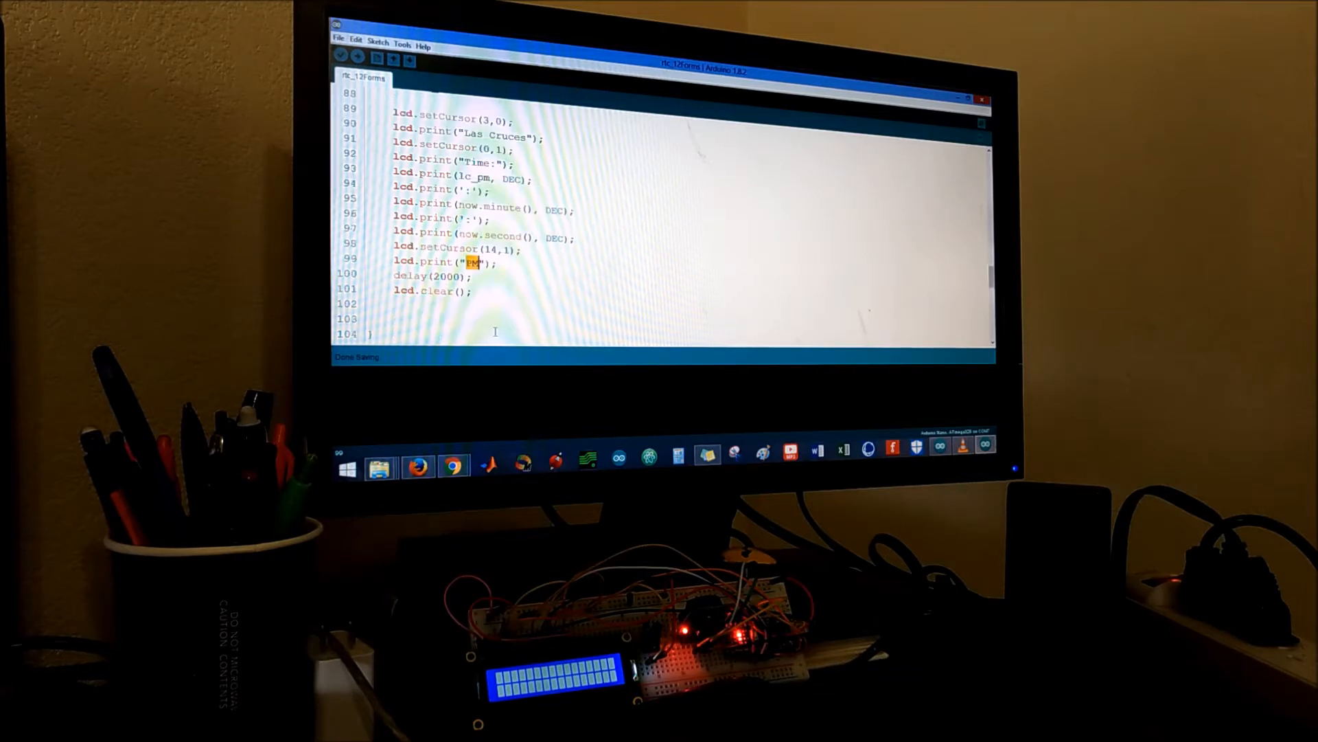
pyautogui.scroll(-3)
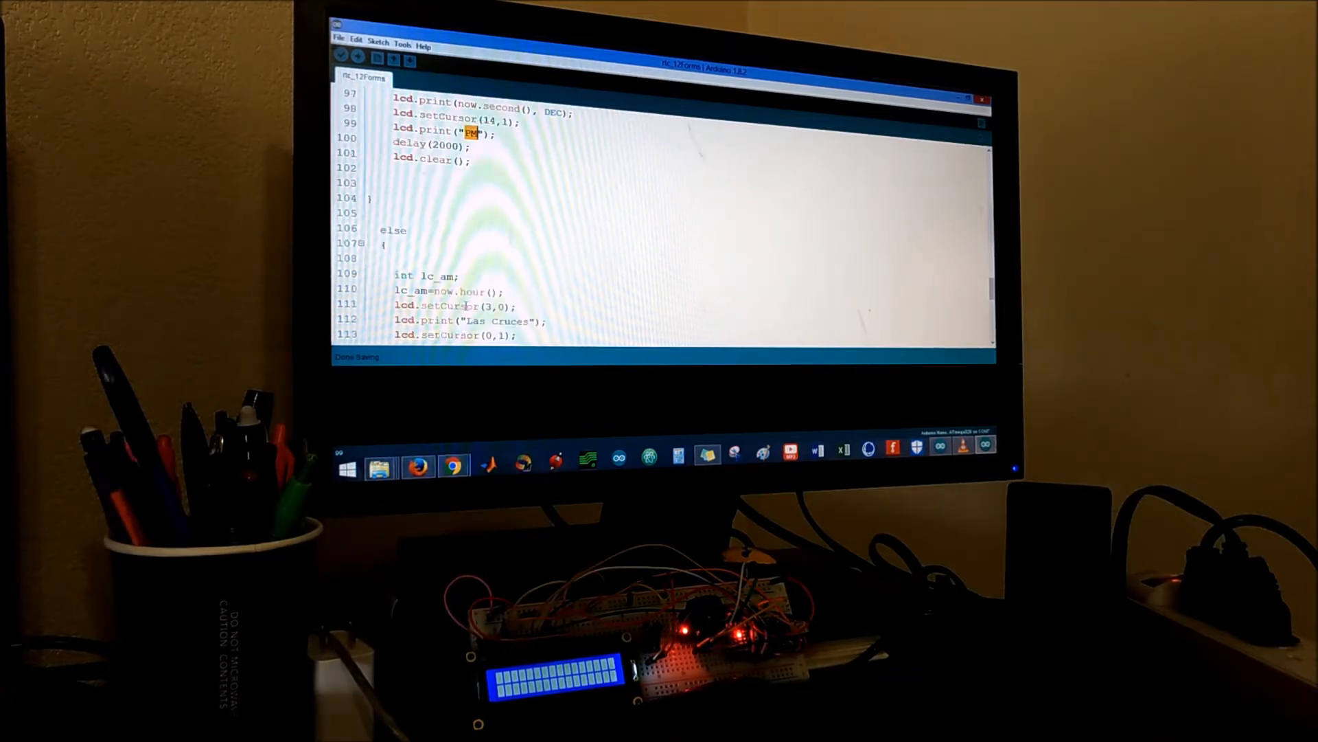
pyautogui.scroll(-3)
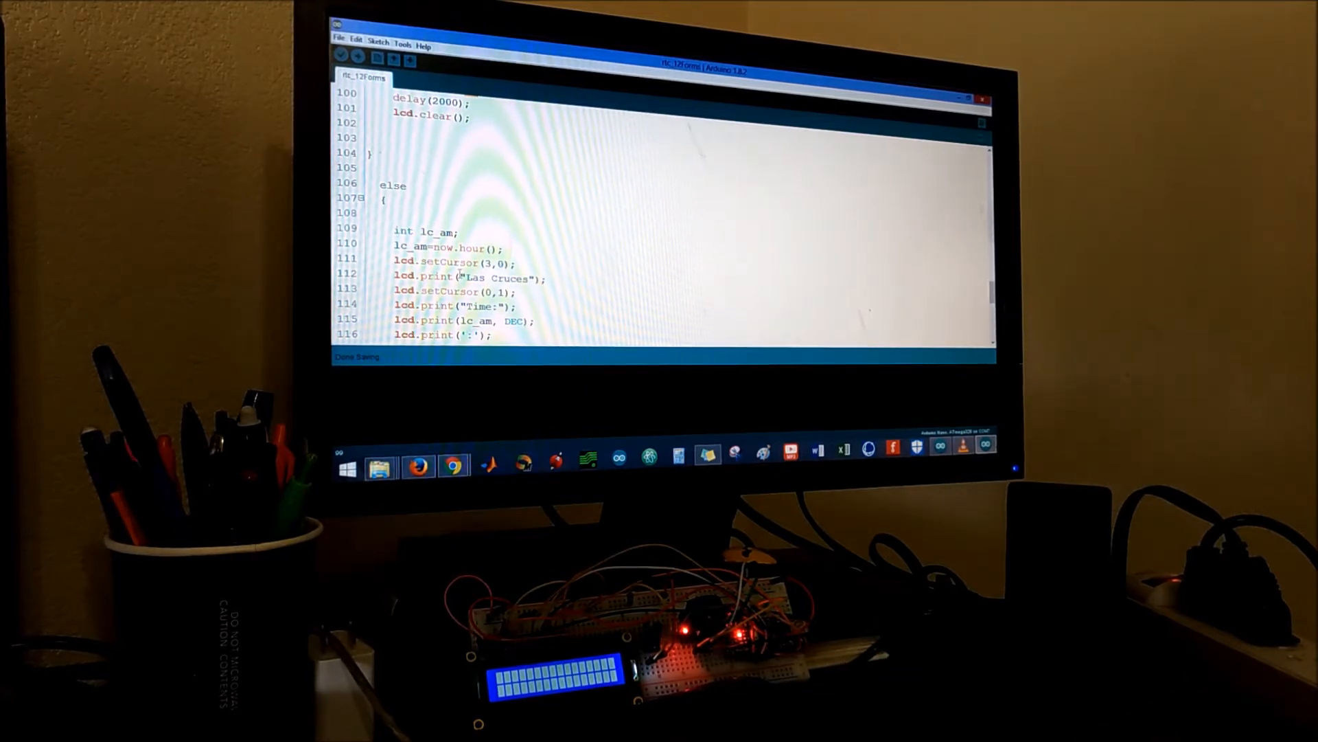
pyautogui.scroll(-3)
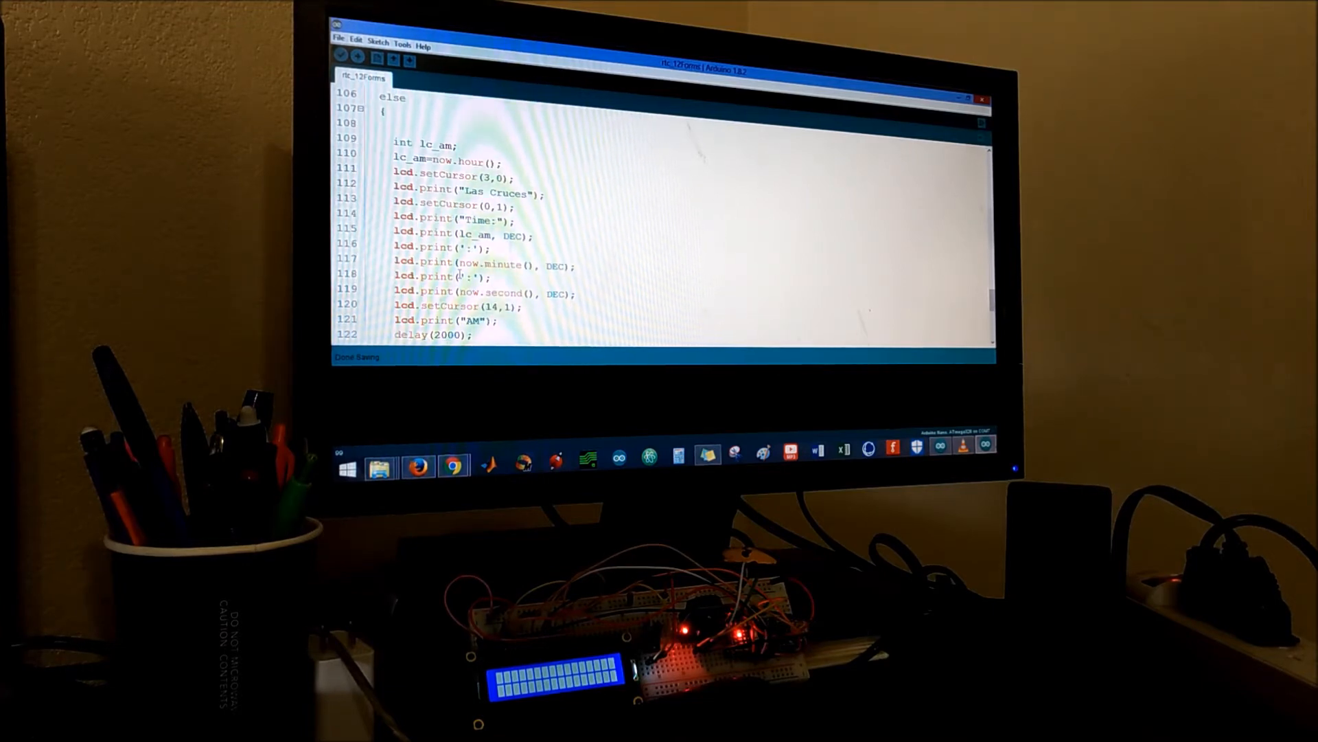
pyautogui.scroll(-3)
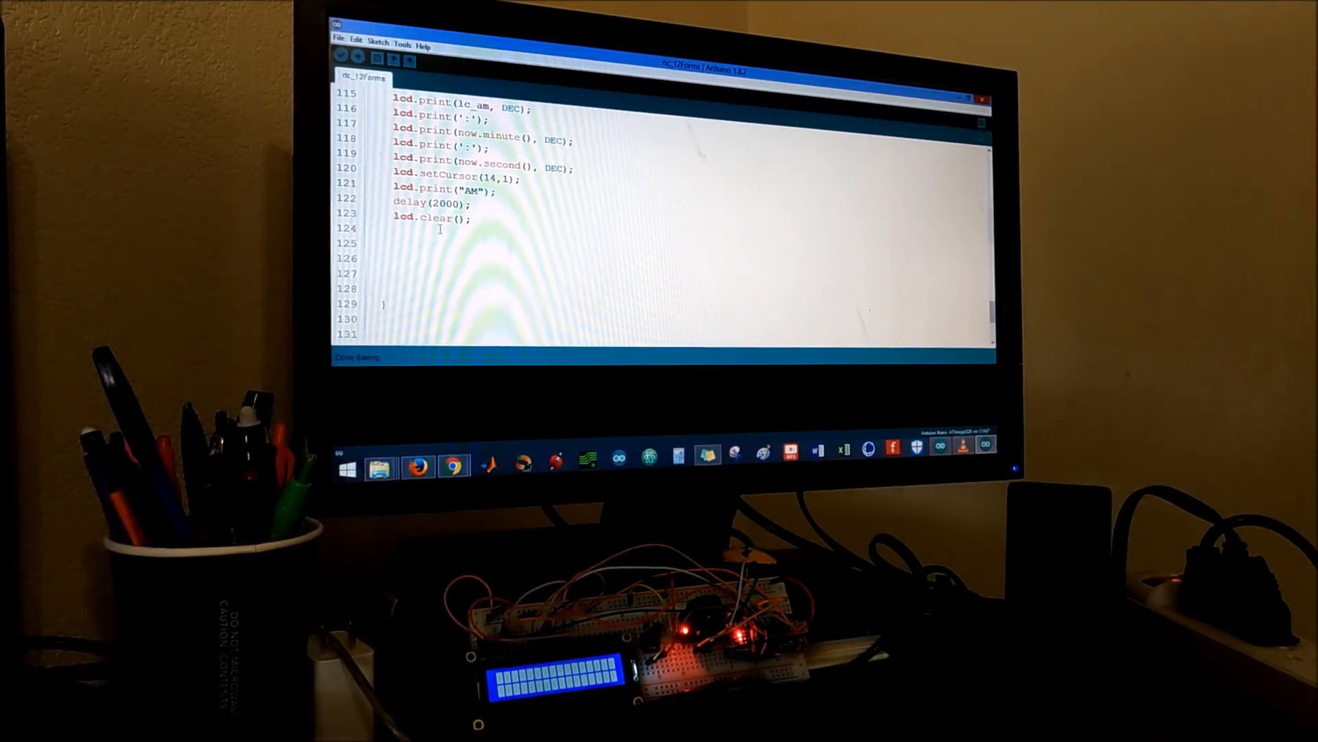
pyautogui.doubleClick(435, 217)
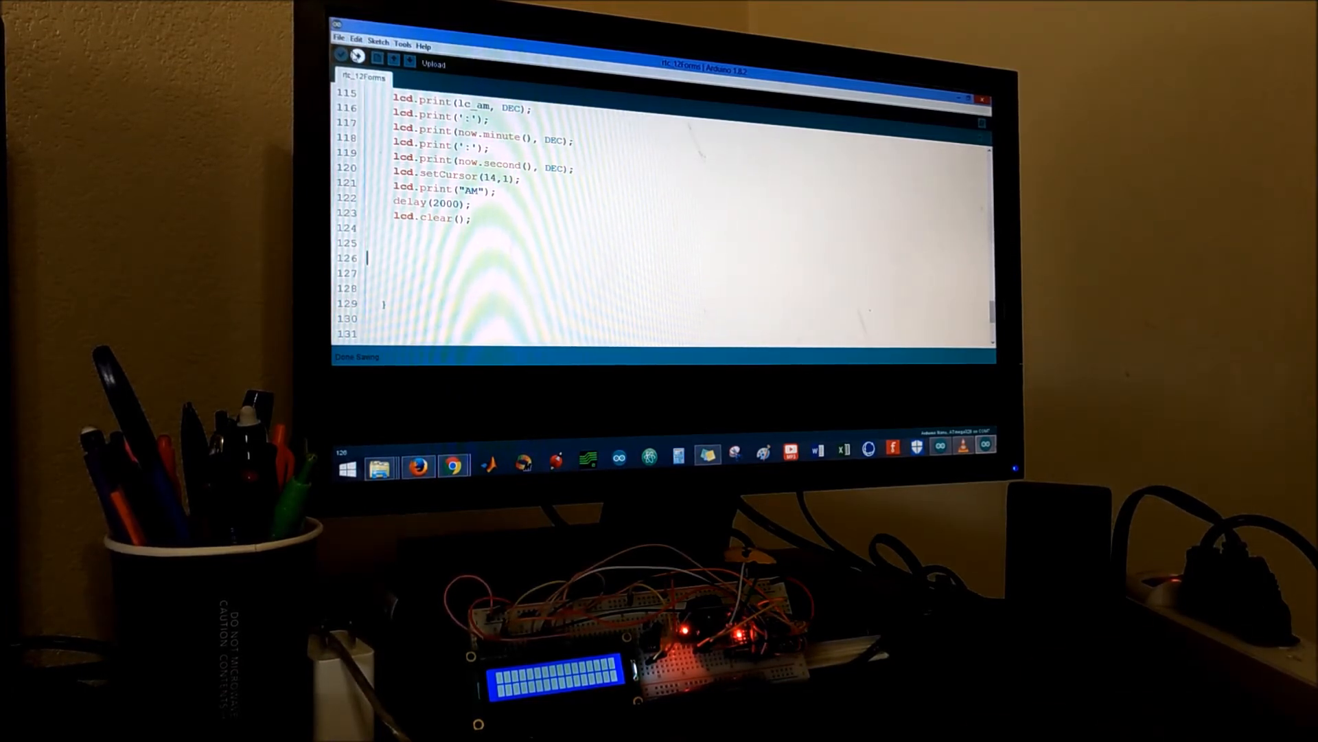
# Compile and upload the rtc_12Forms sketch to the board (6074 bytes).
pyautogui.click(357, 55)
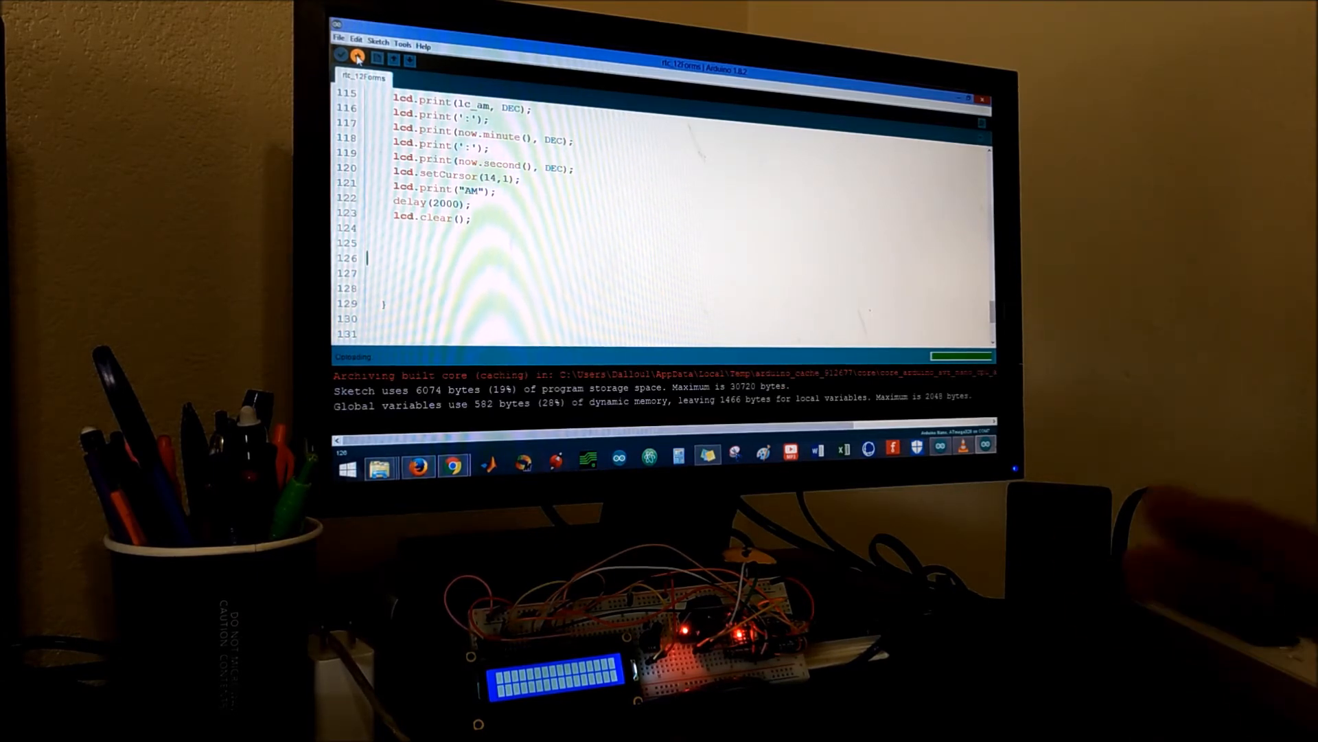
pyautogui.click(357, 56)
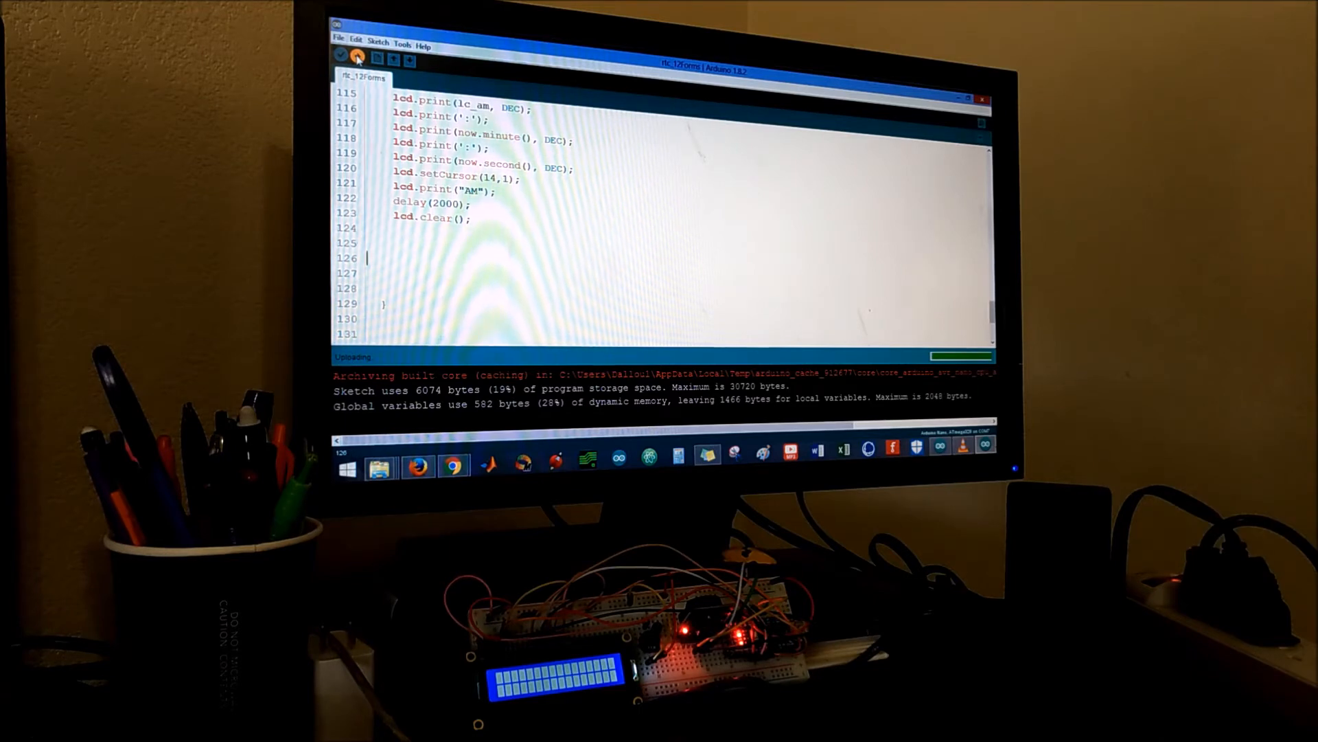